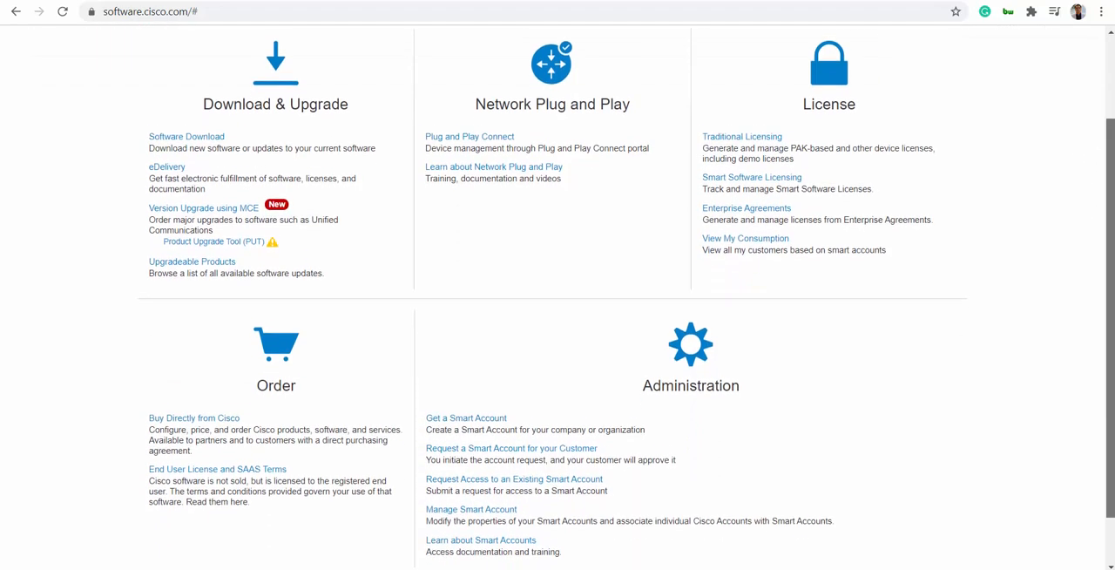
- Open Manage Smart Account and view its Virtual Accounts, including DEFAULT and NH-1
scroll(up, 3)
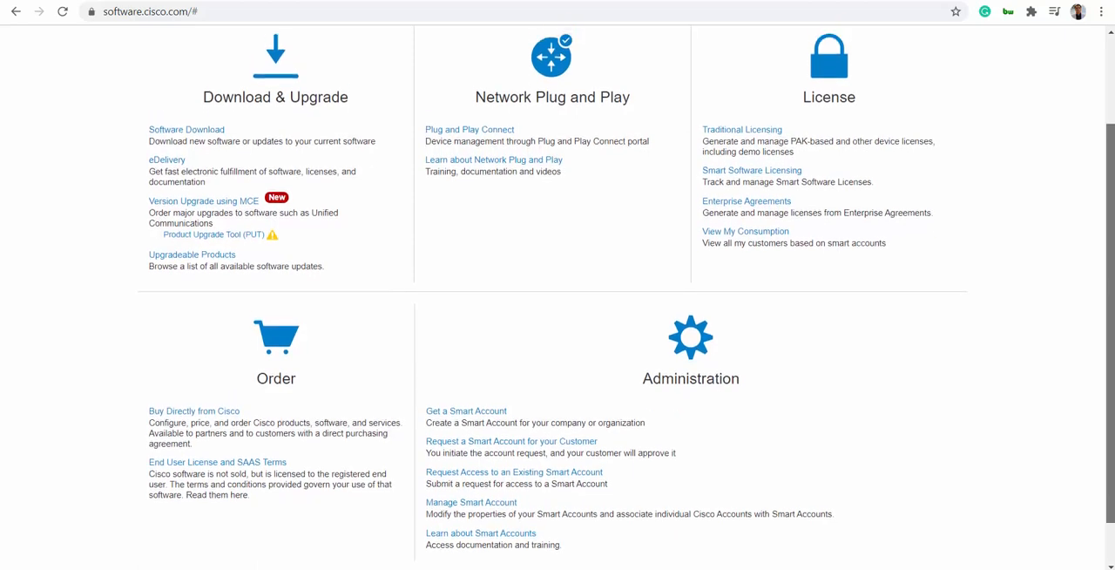
scroll(down, 3)
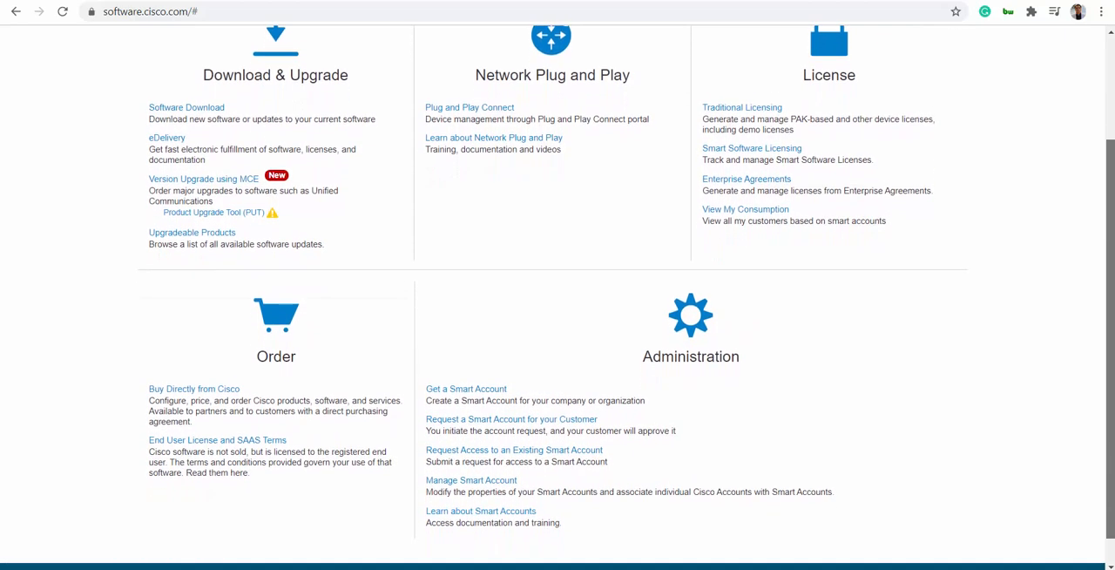
scroll(up, 3)
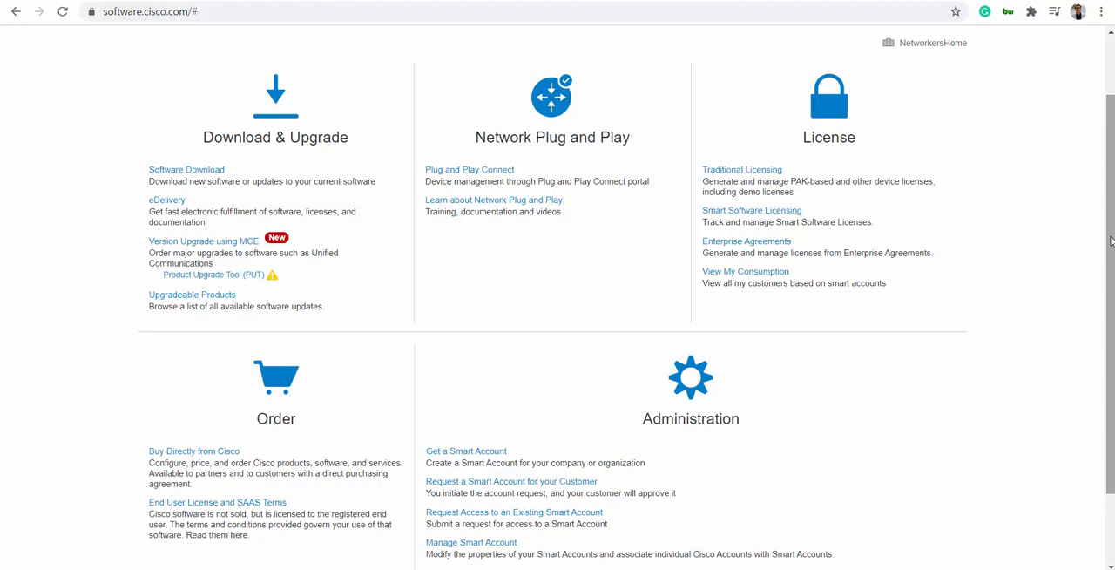
mouse_move(149, 24)
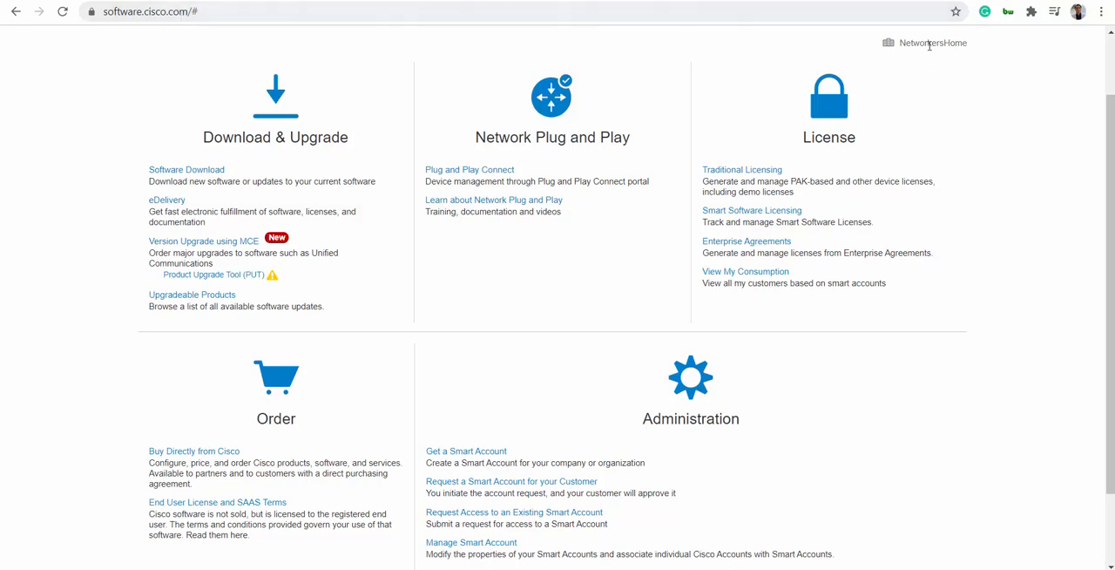
mouse_move(778, 326)
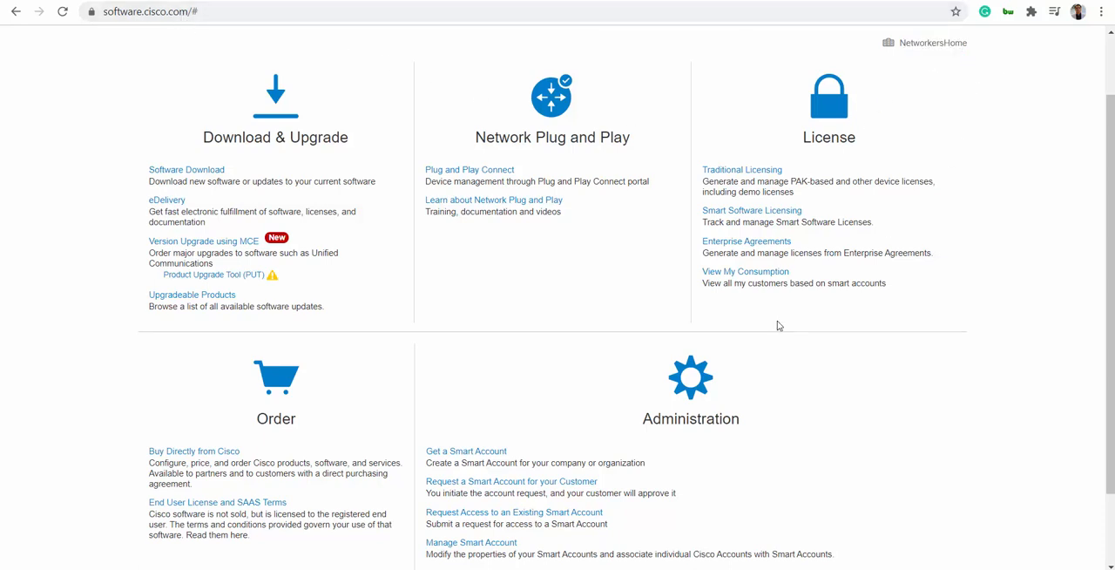
scroll(down, 3)
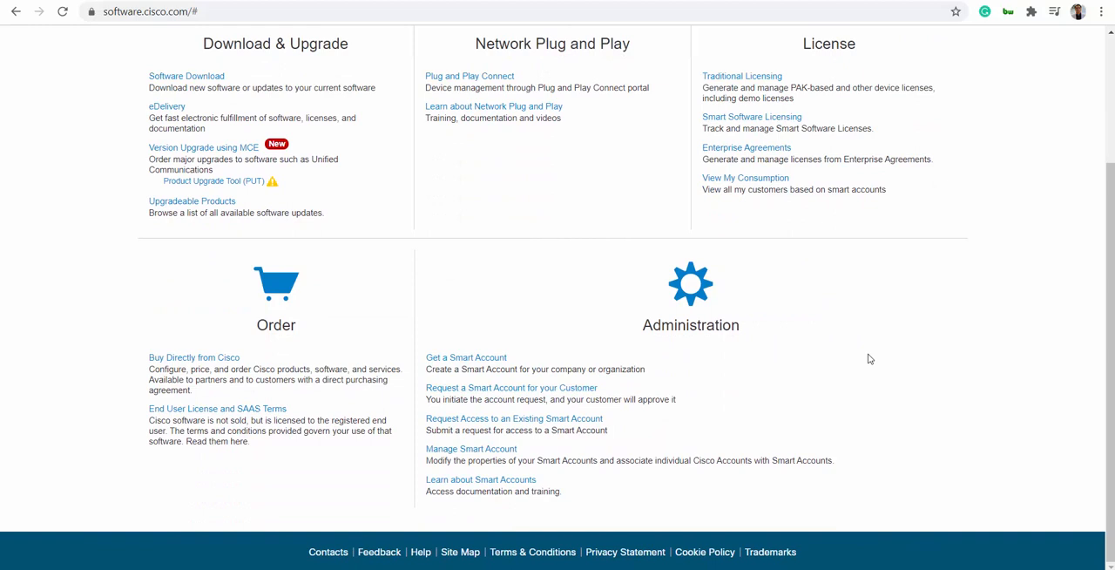
mouse_move(465, 357)
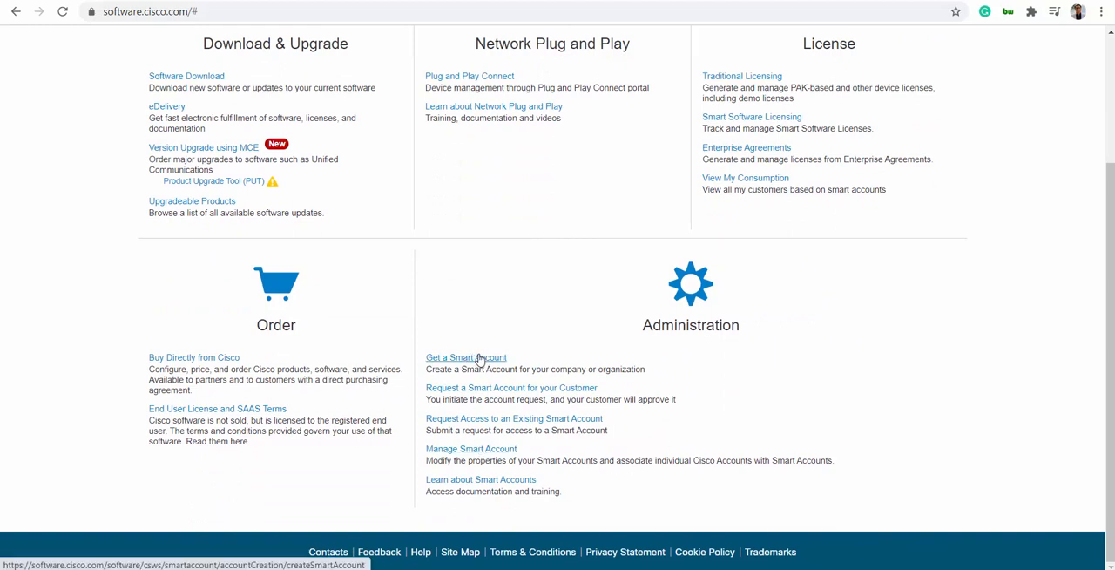
mouse_move(484, 361)
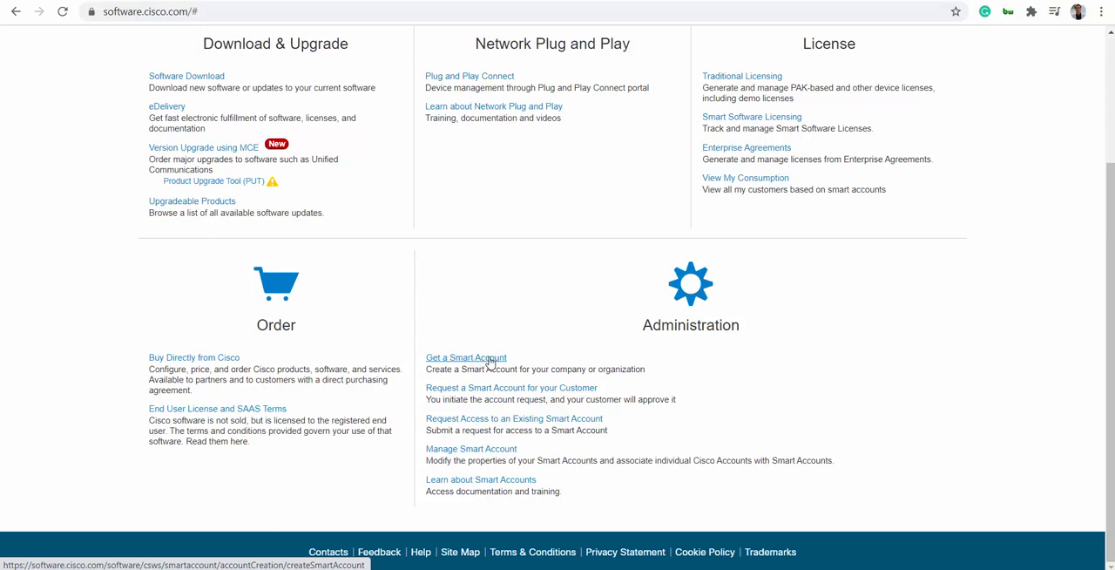
mouse_move(480, 452)
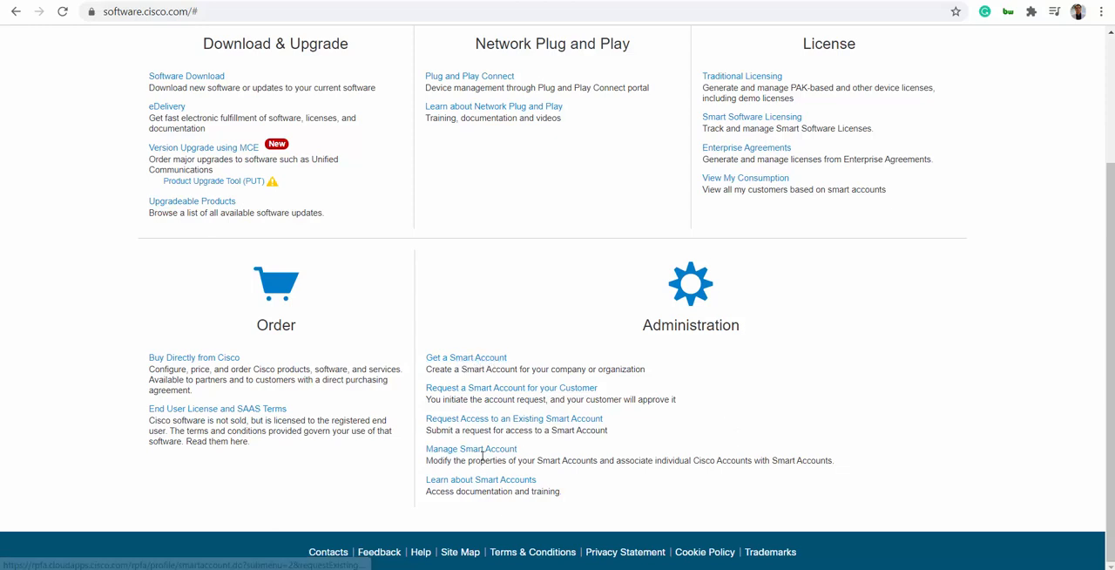
click(471, 449)
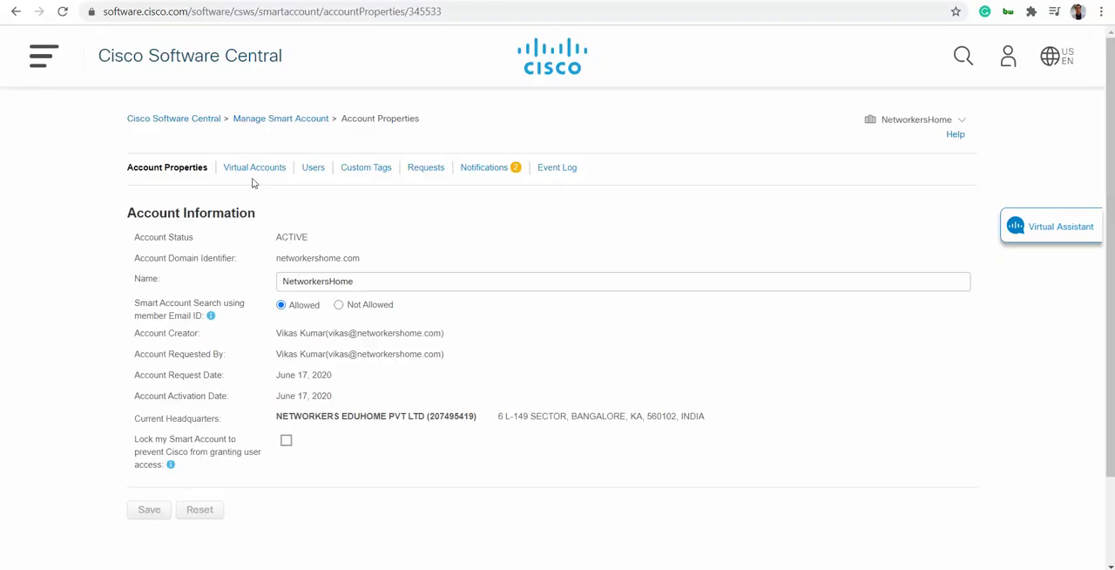
click(253, 167)
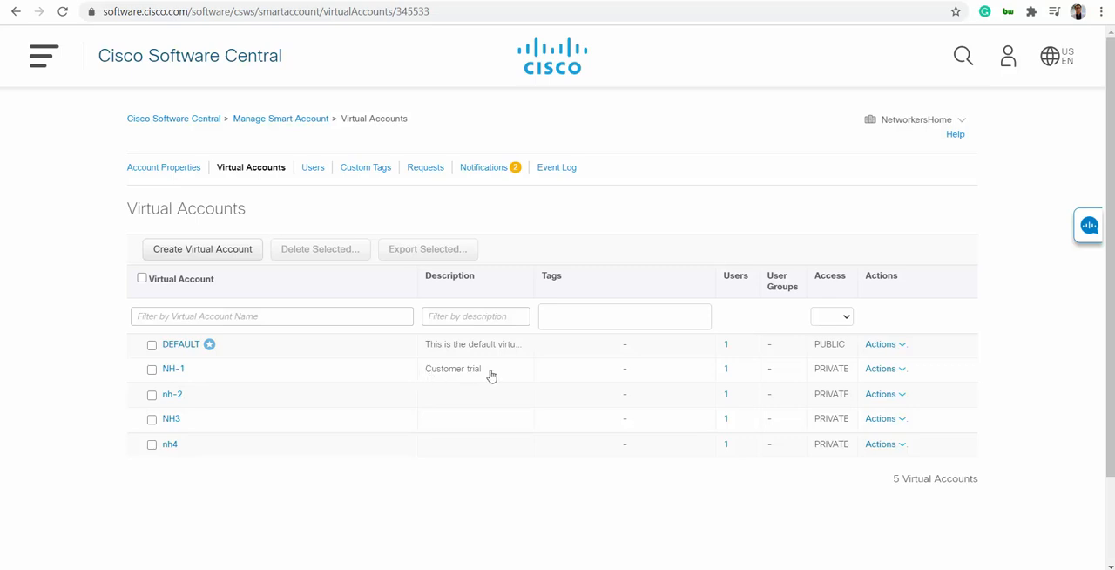
mouse_move(176, 444)
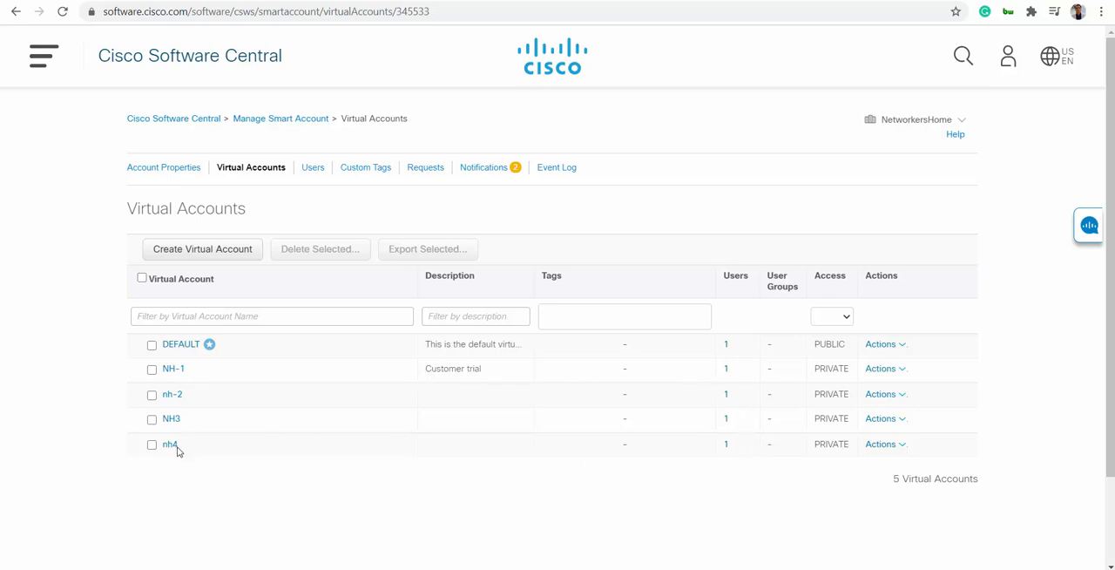
mouse_move(172, 444)
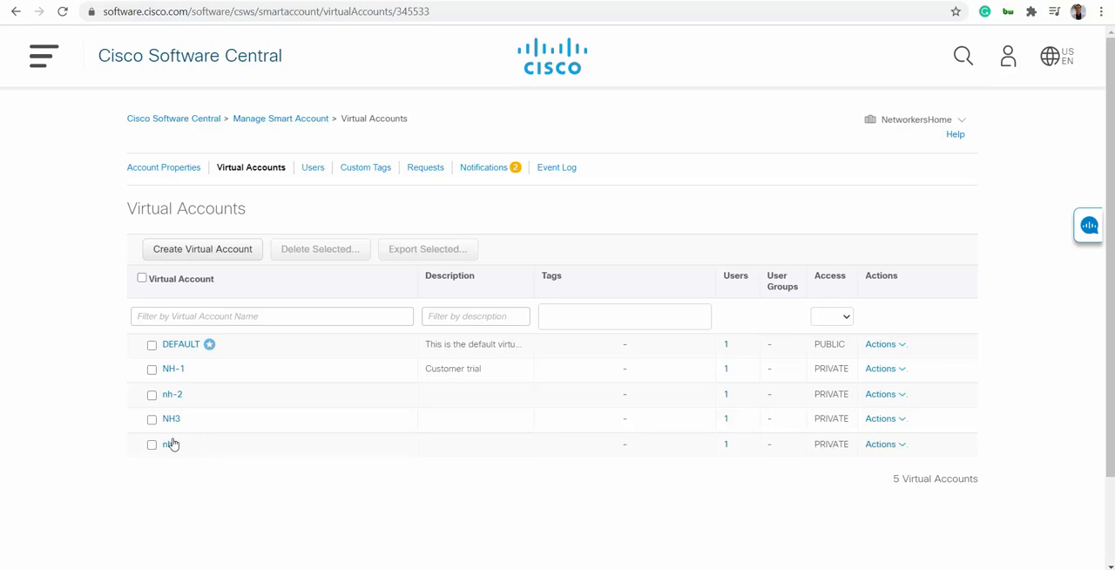
mouse_move(170, 444)
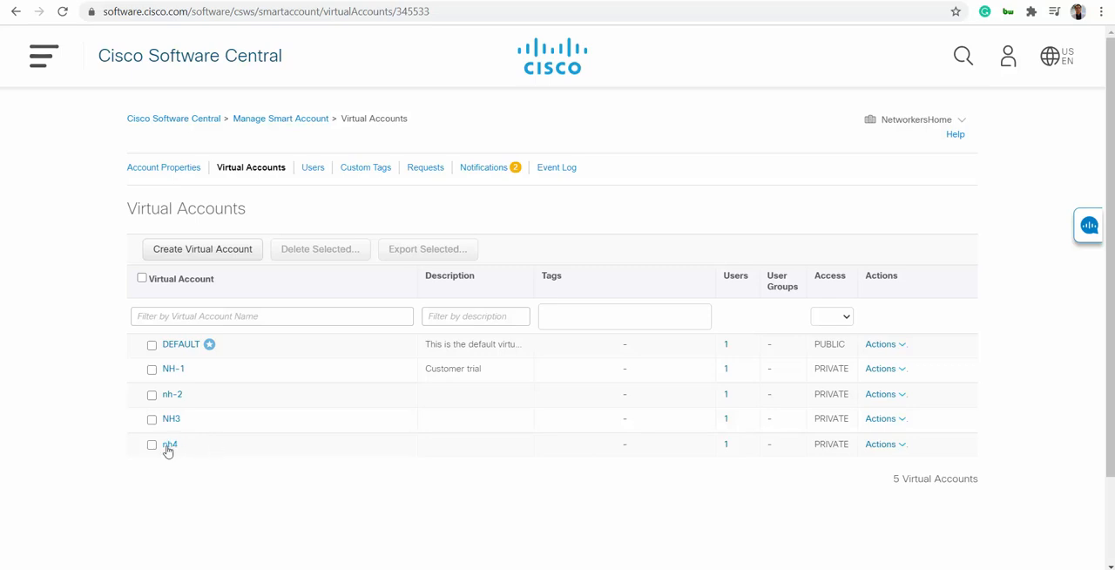
mouse_move(179, 148)
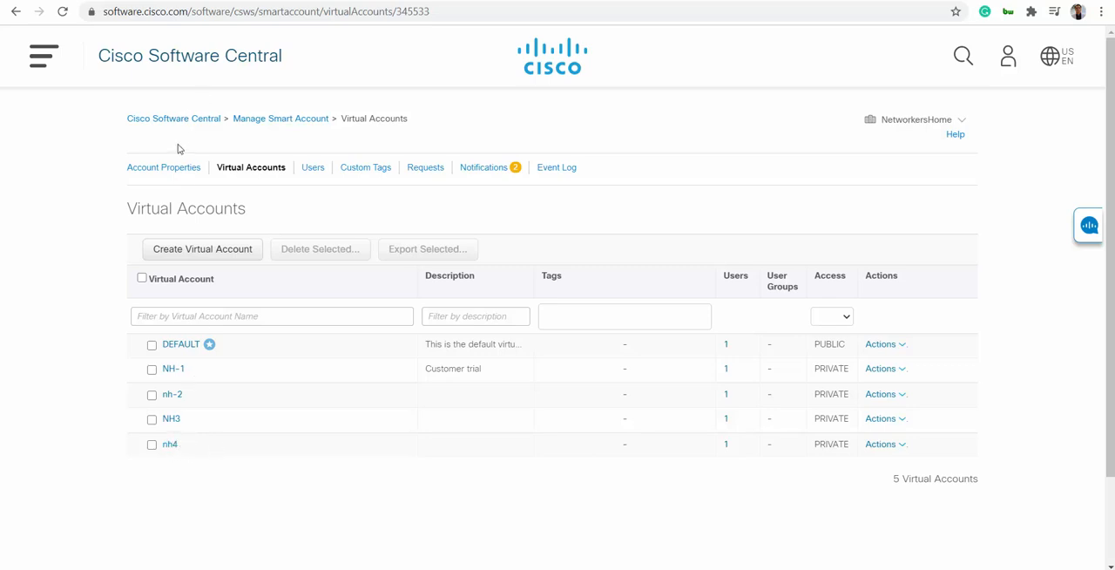
mouse_move(273, 122)
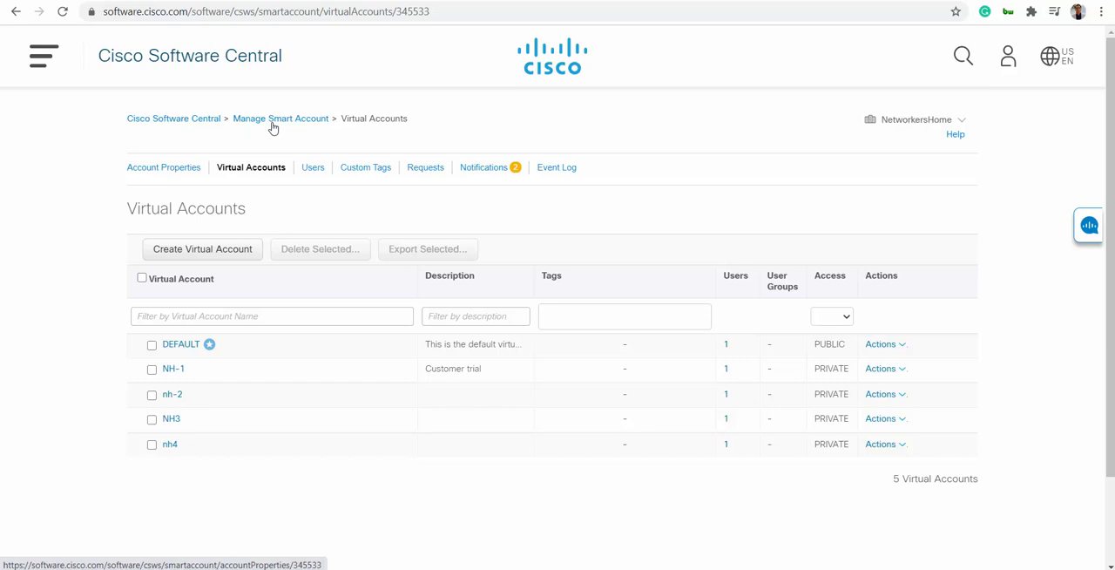
mouse_move(173, 119)
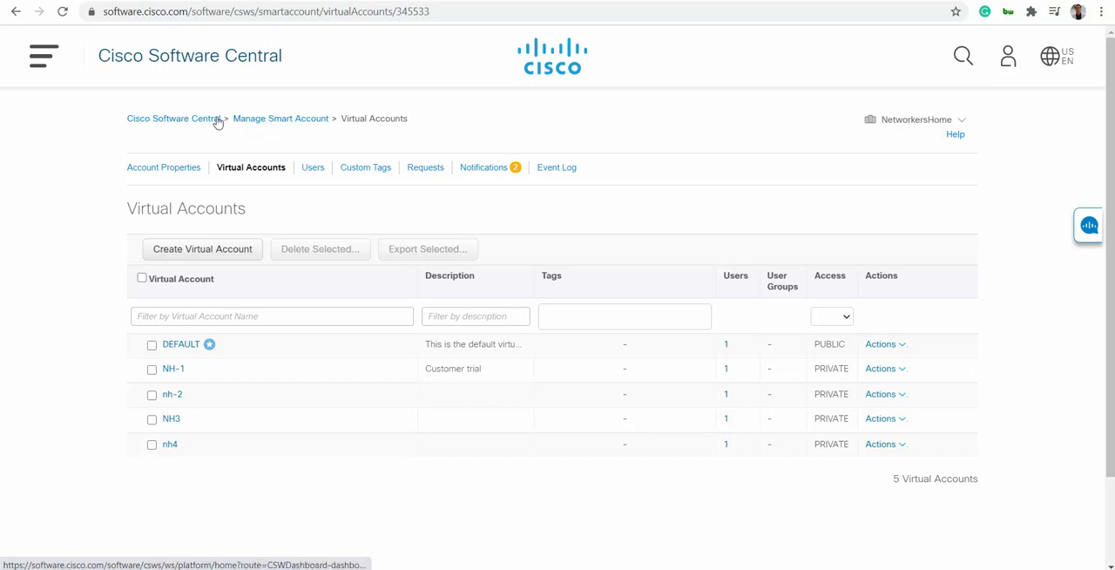
- Go from Software Central home into Plug and Play Connect's Controller Profiles listing NH-2
click(172, 118)
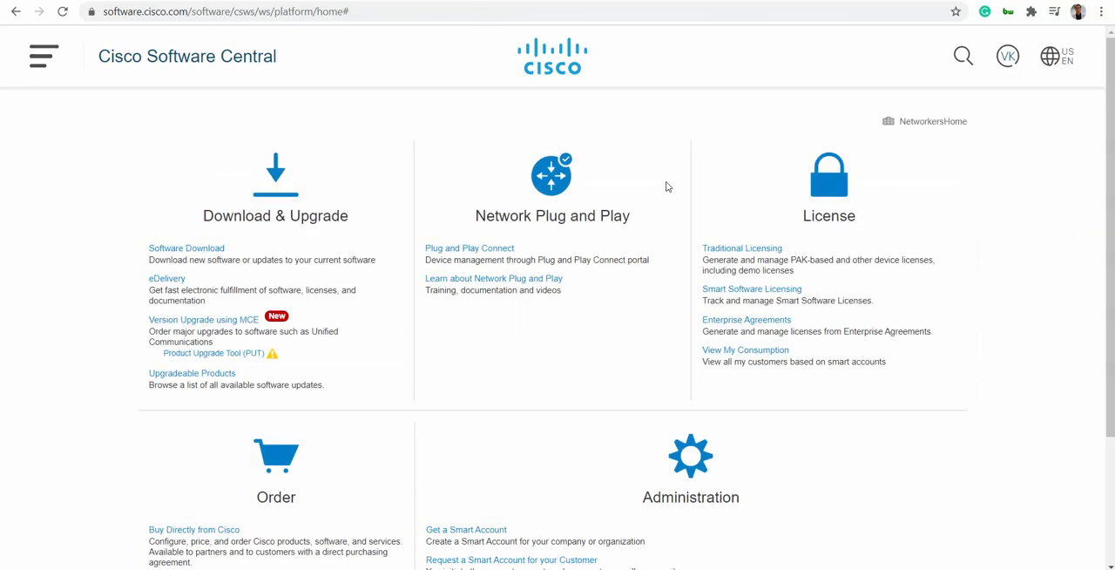
mouse_move(470, 248)
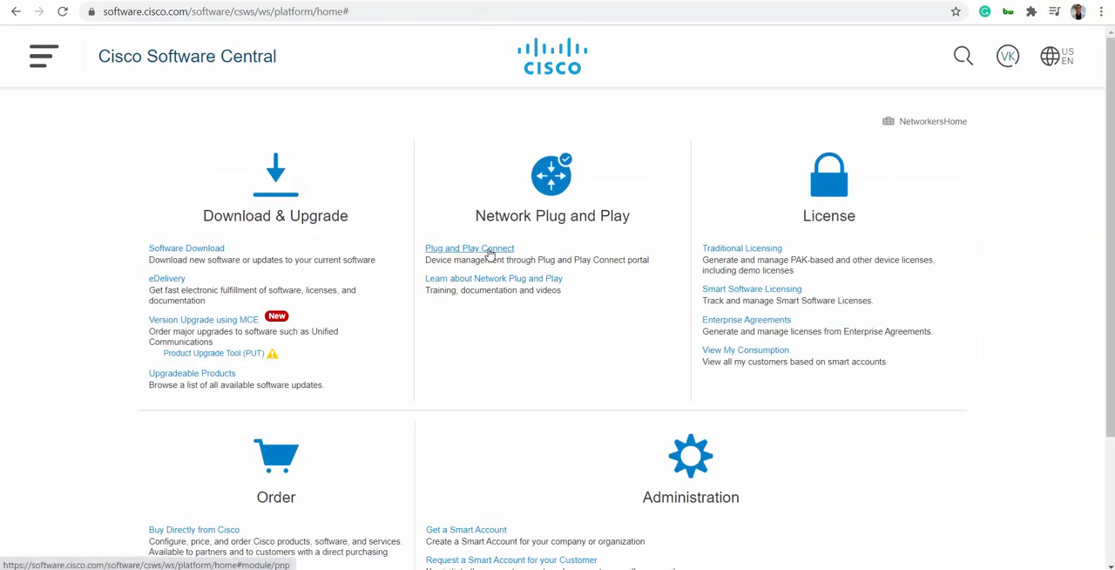
click(469, 248)
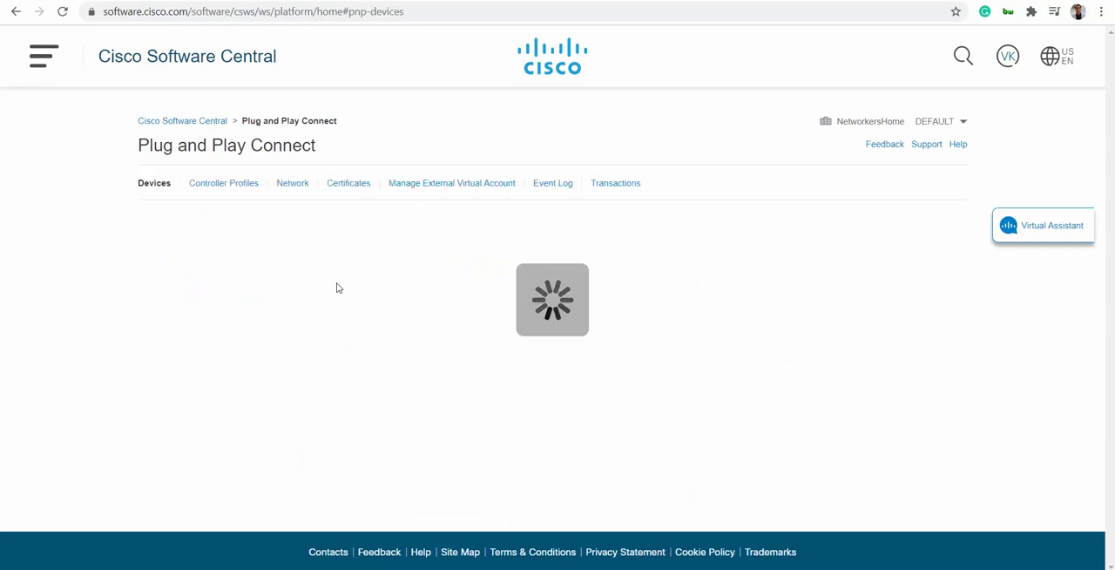
click(224, 183)
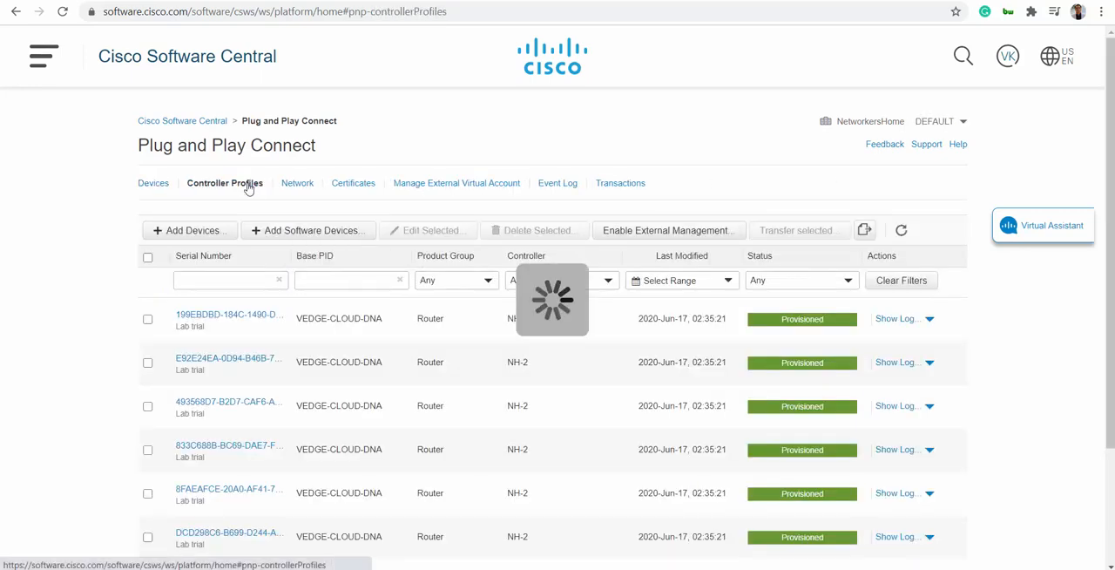
click(225, 183)
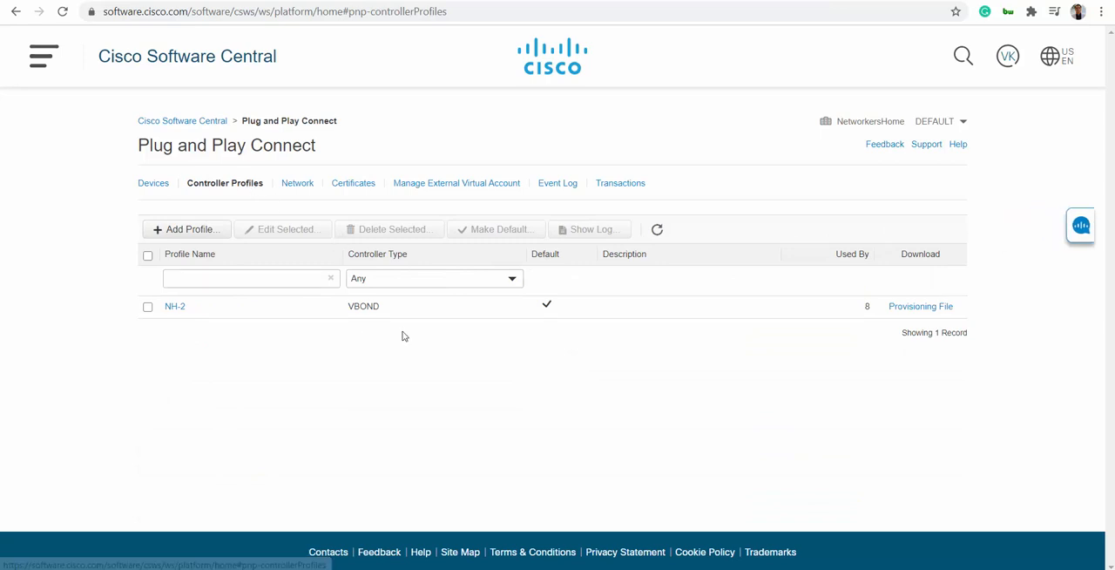
mouse_move(369, 318)
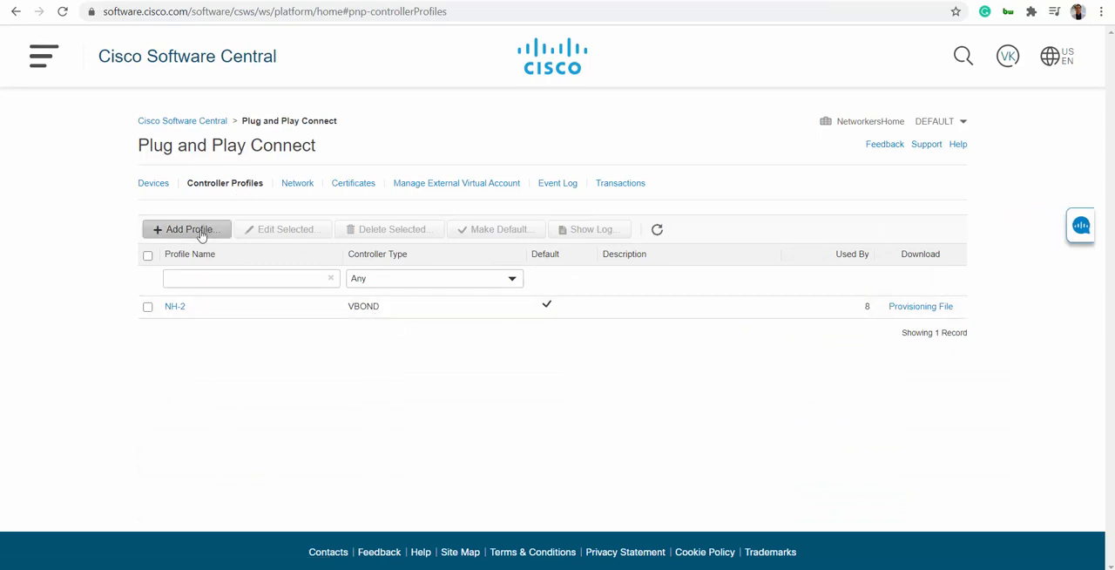
- Add a new controller profile of type VBOND and continue to profile settings
click(186, 229)
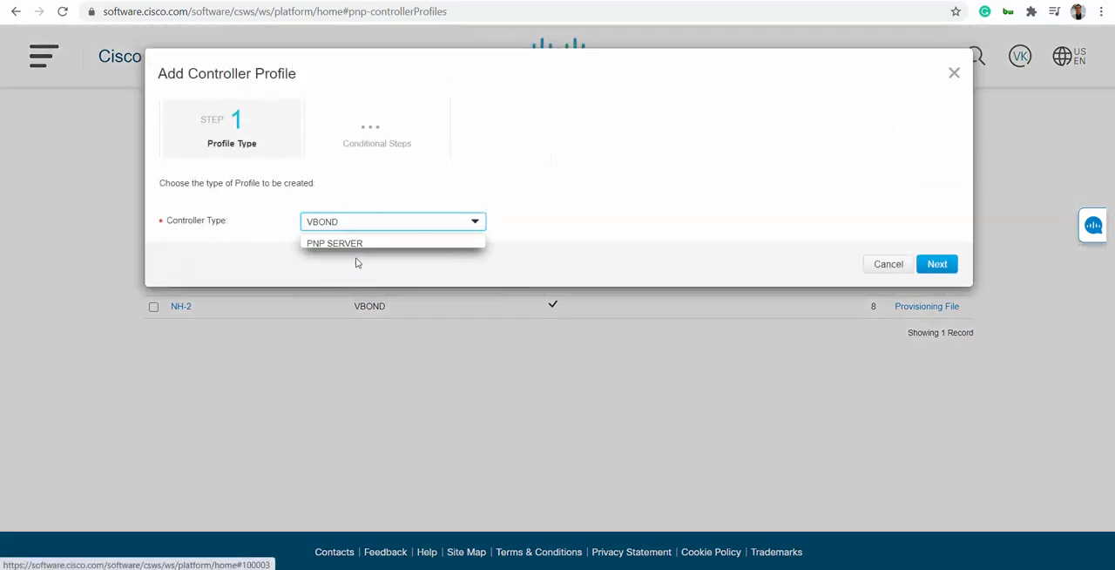
click(190, 54)
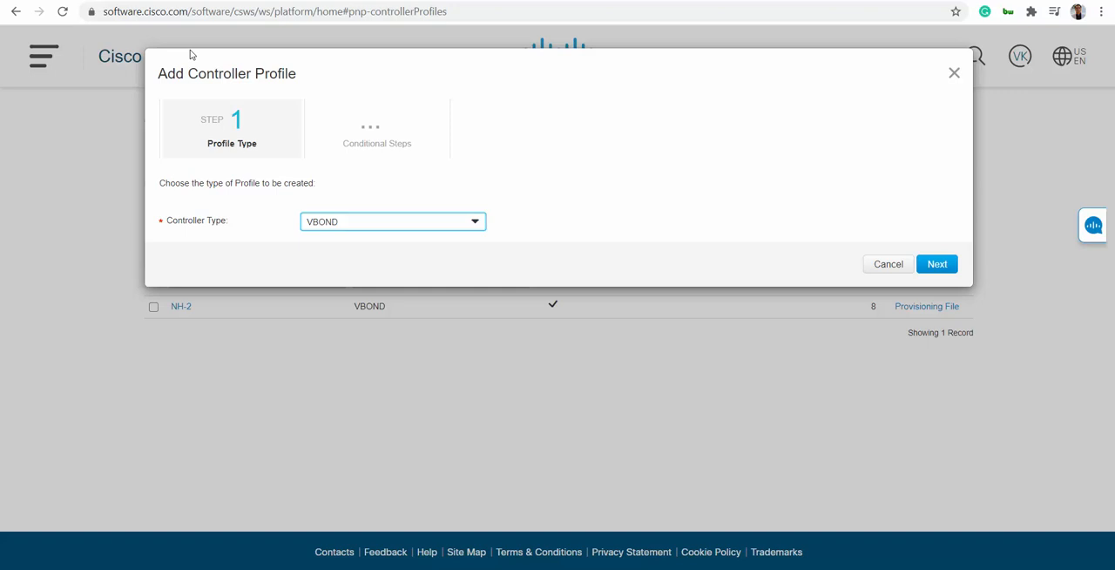
mouse_move(275, 78)
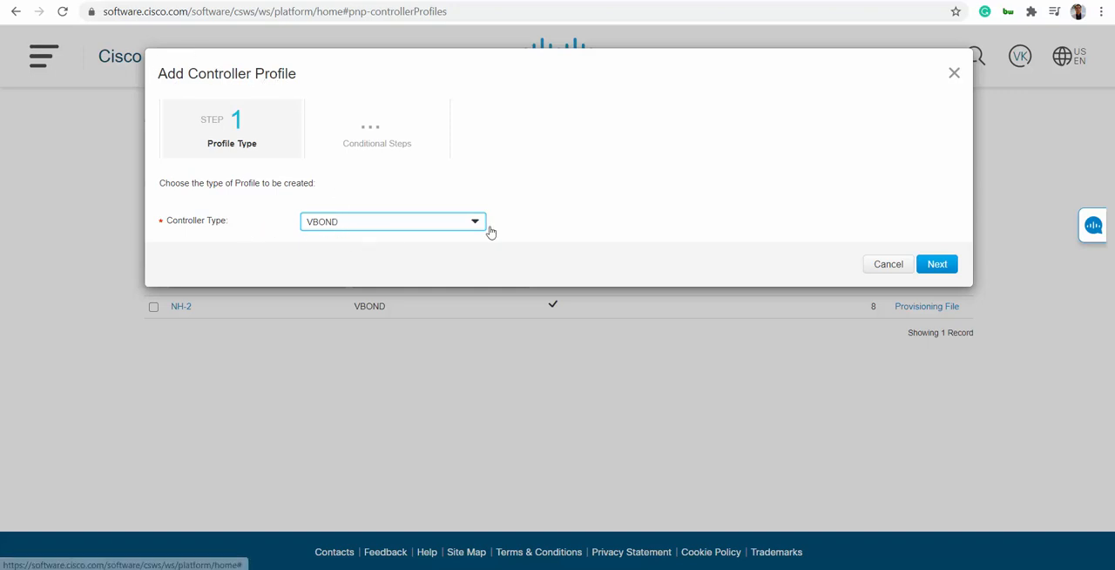
click(392, 221)
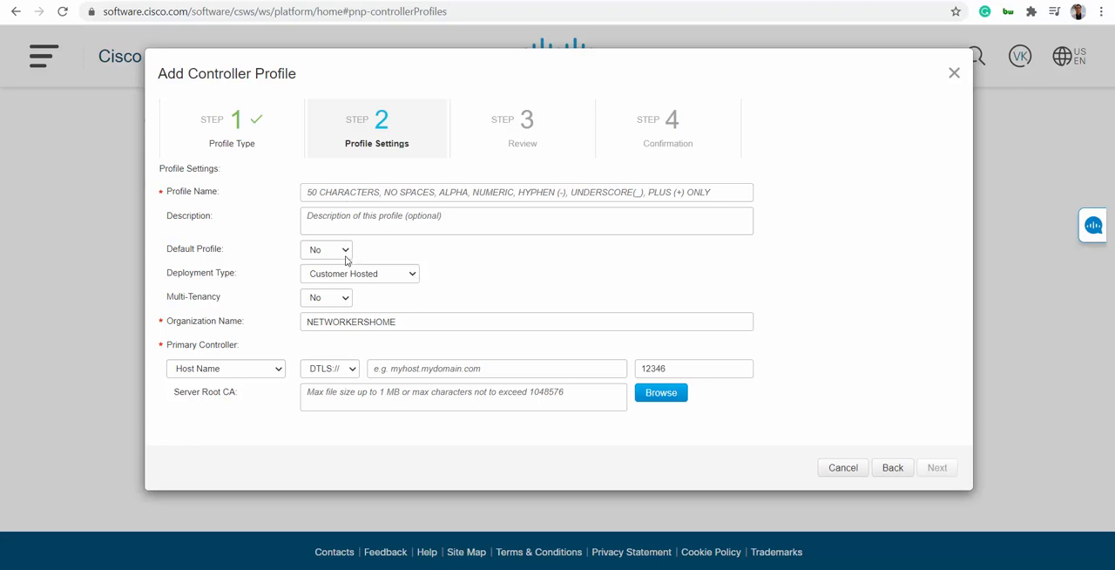
- Fill a YOURLAB profile with an IPv4 primary controller, then cancel it
click(527, 192)
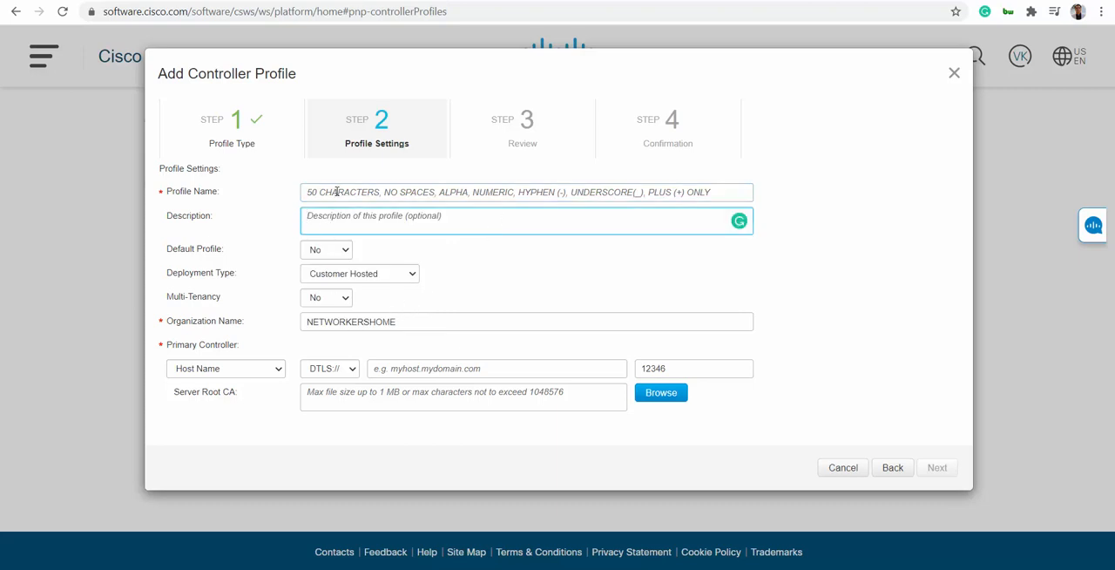
click(527, 321)
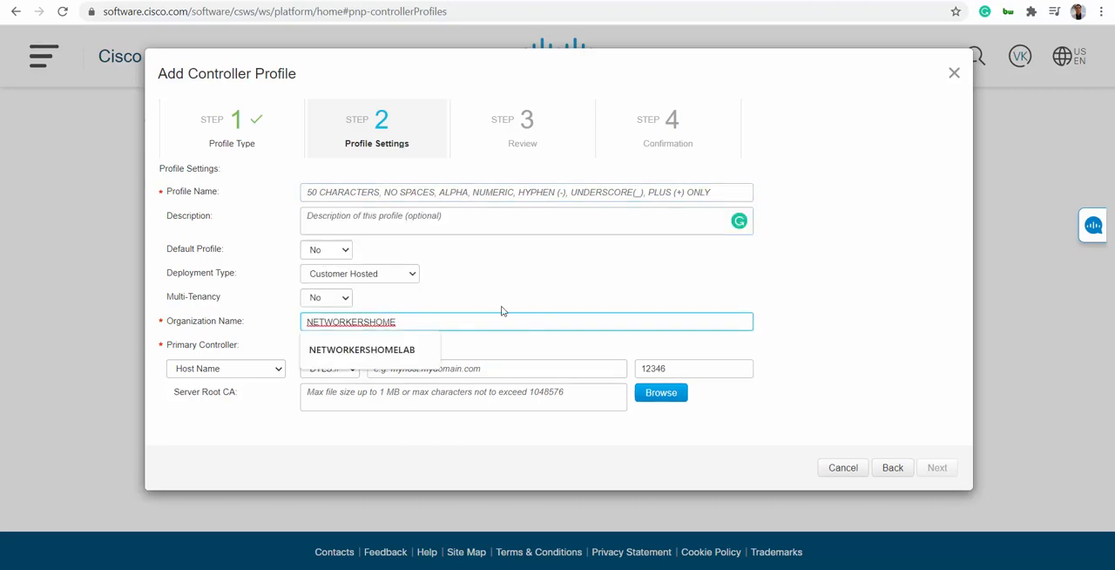
click(526, 192)
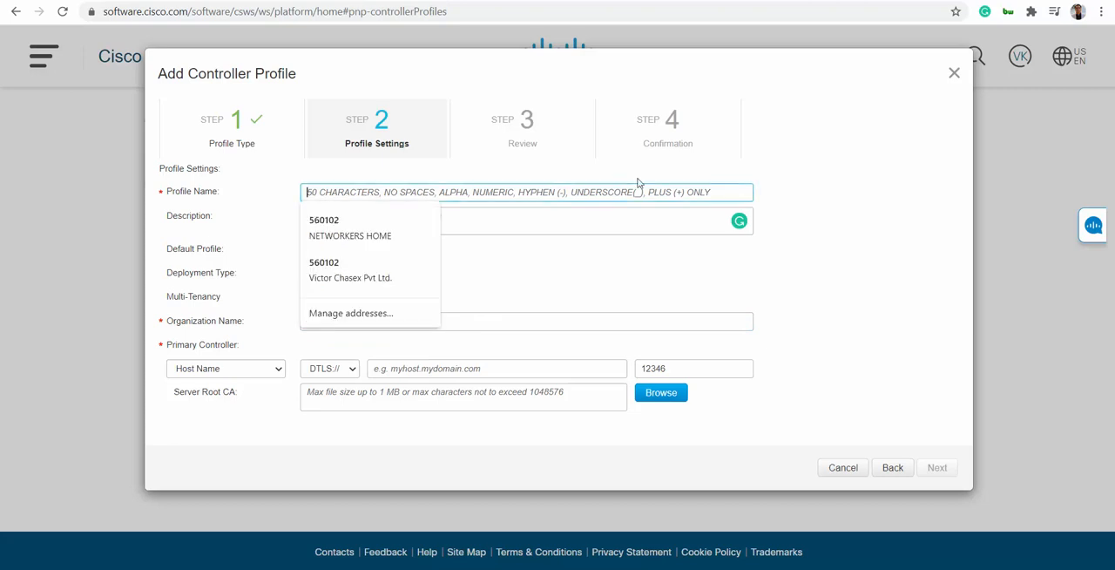
text(YOU)
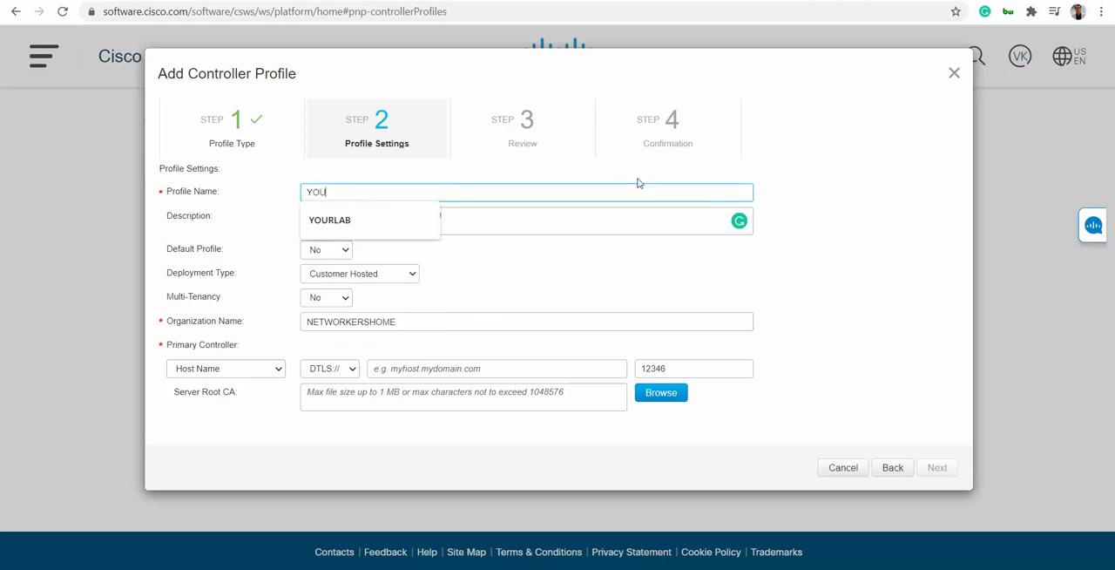
click(329, 220)
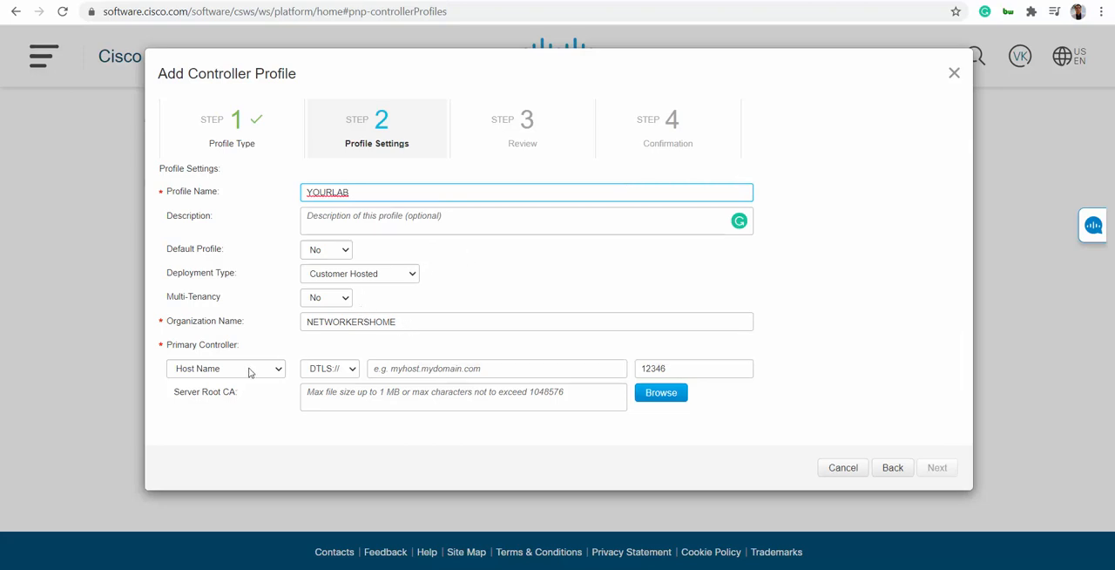
click(226, 368)
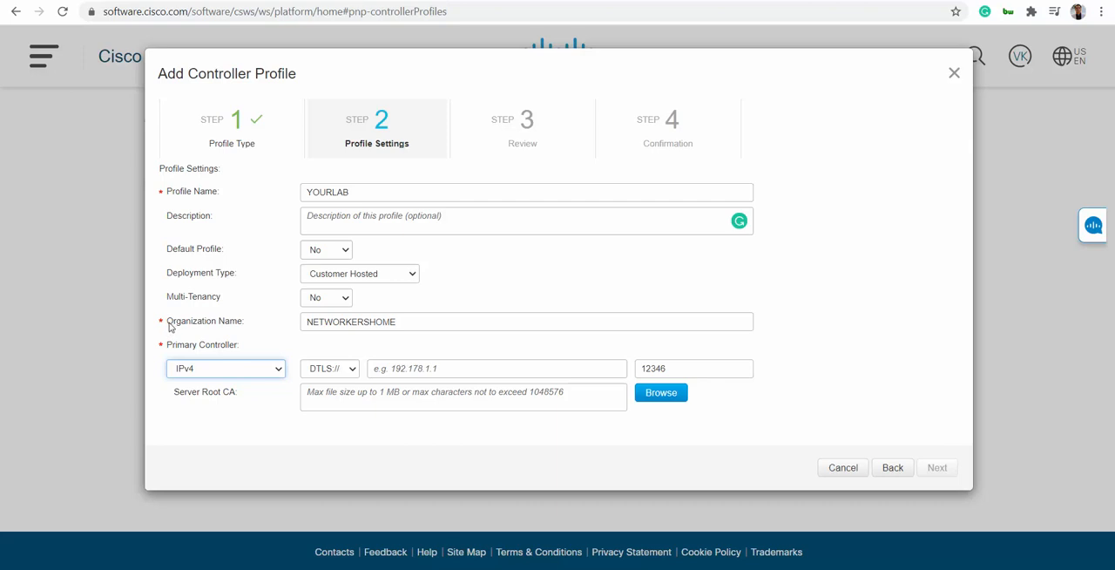
double_click(206, 320)
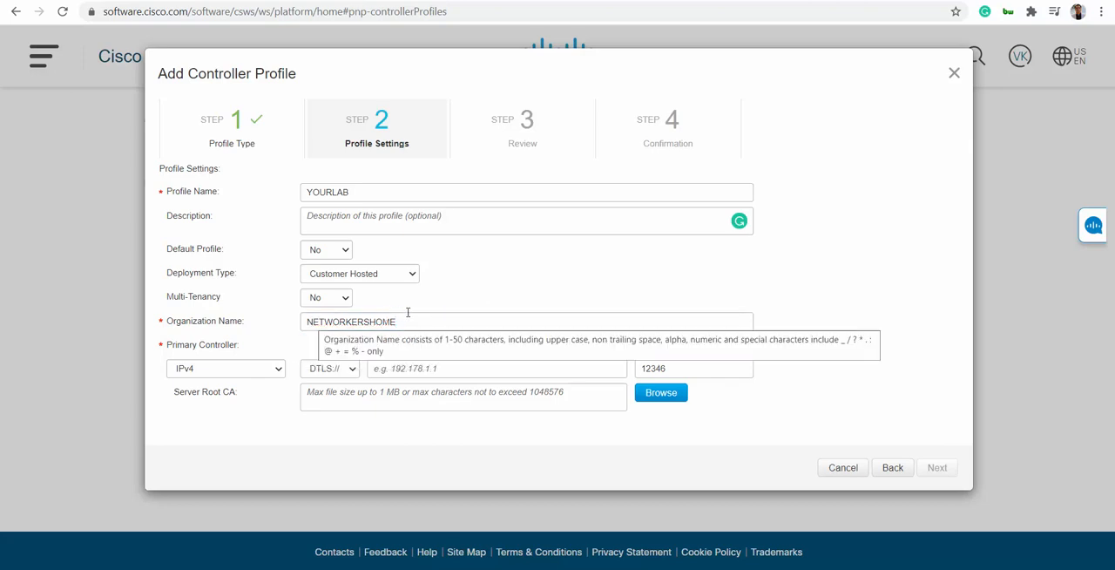
mouse_move(218, 326)
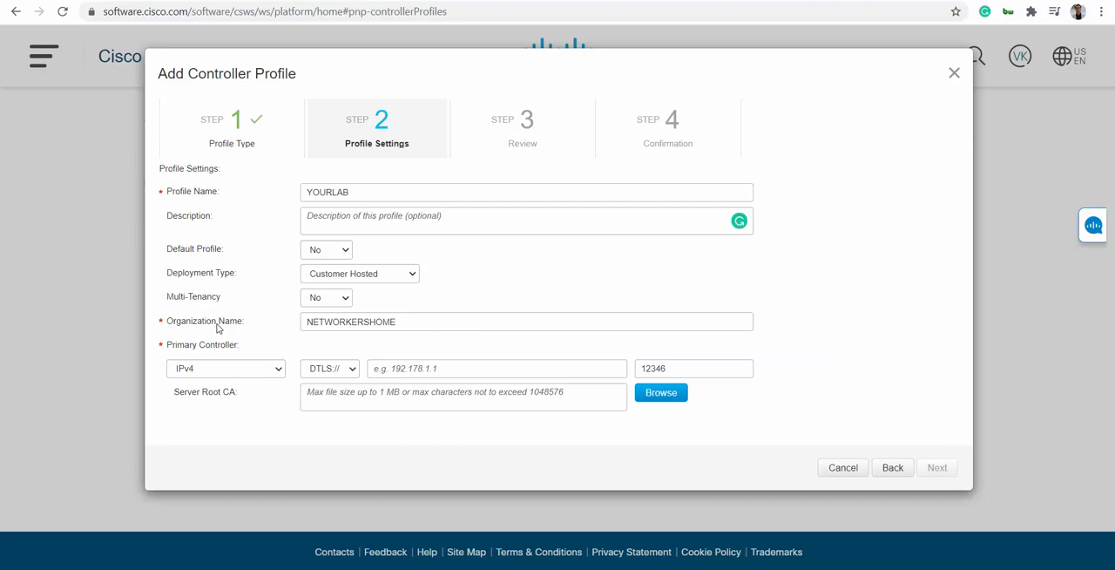
mouse_move(250, 360)
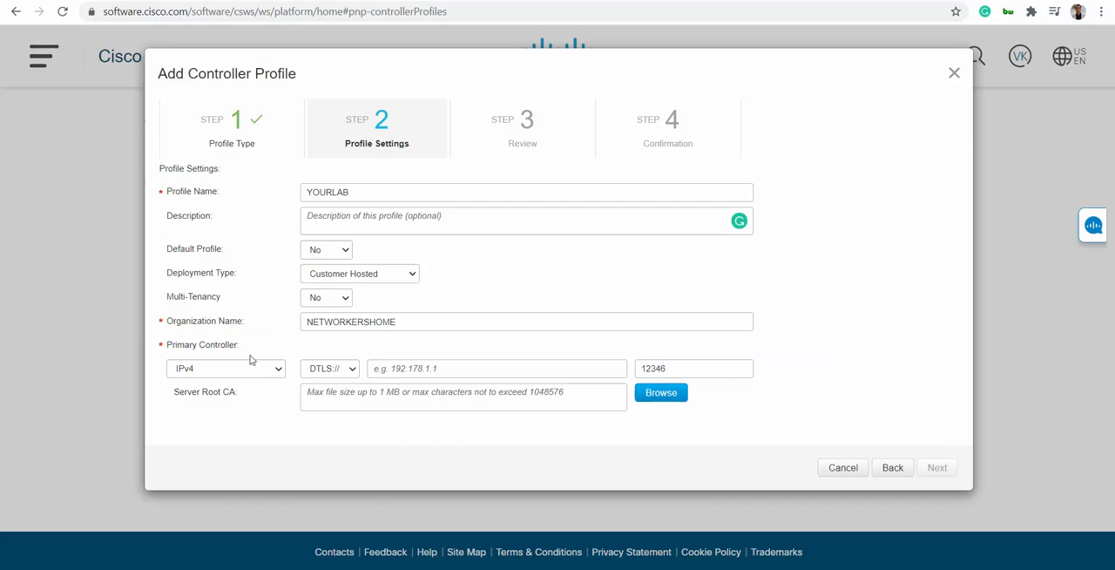
mouse_move(171, 322)
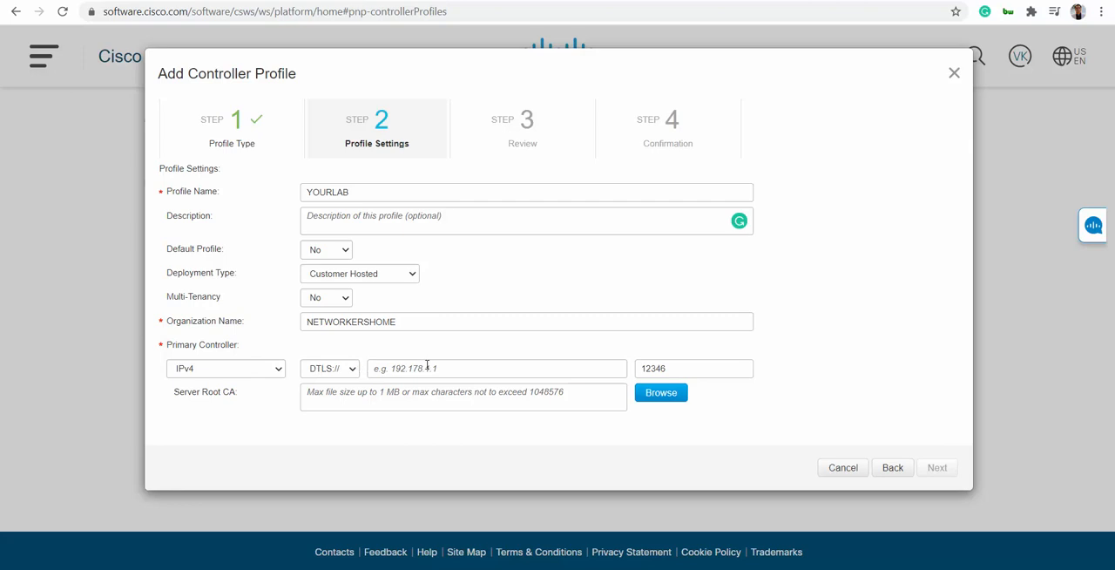
mouse_move(456, 368)
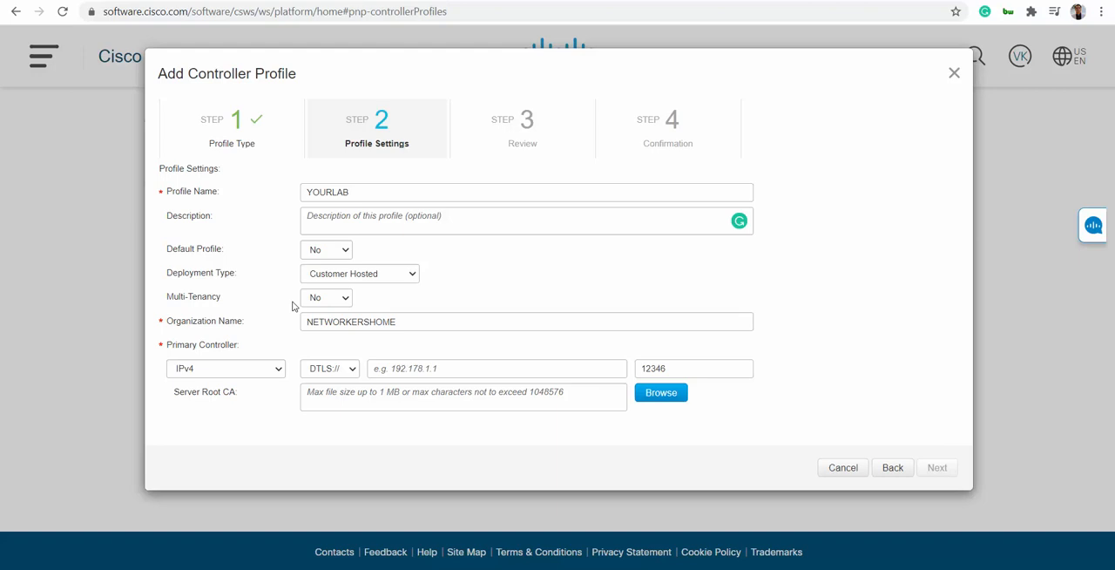
mouse_move(450, 368)
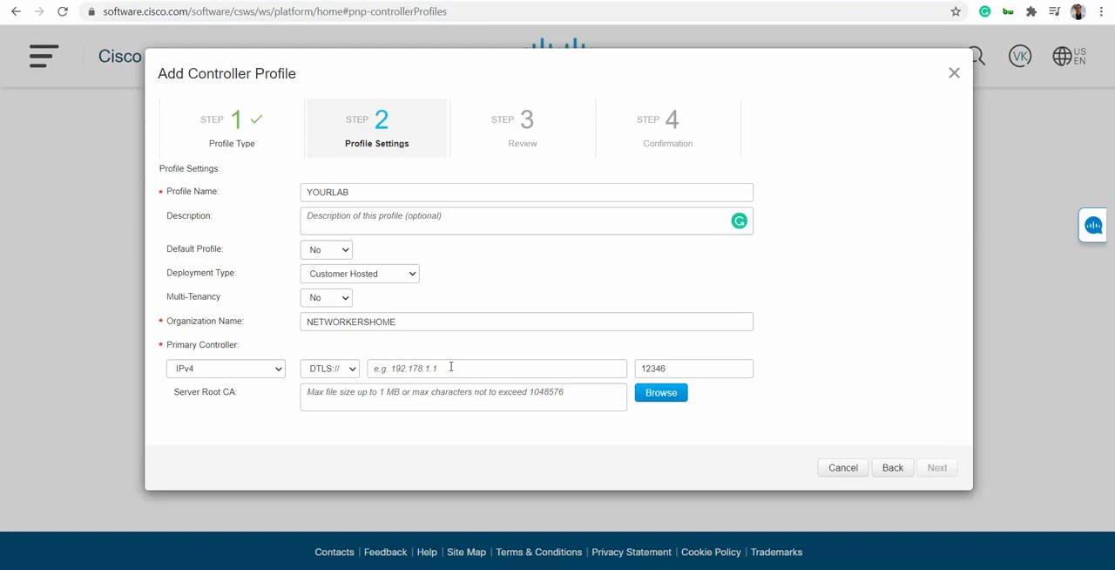
mouse_move(854, 453)
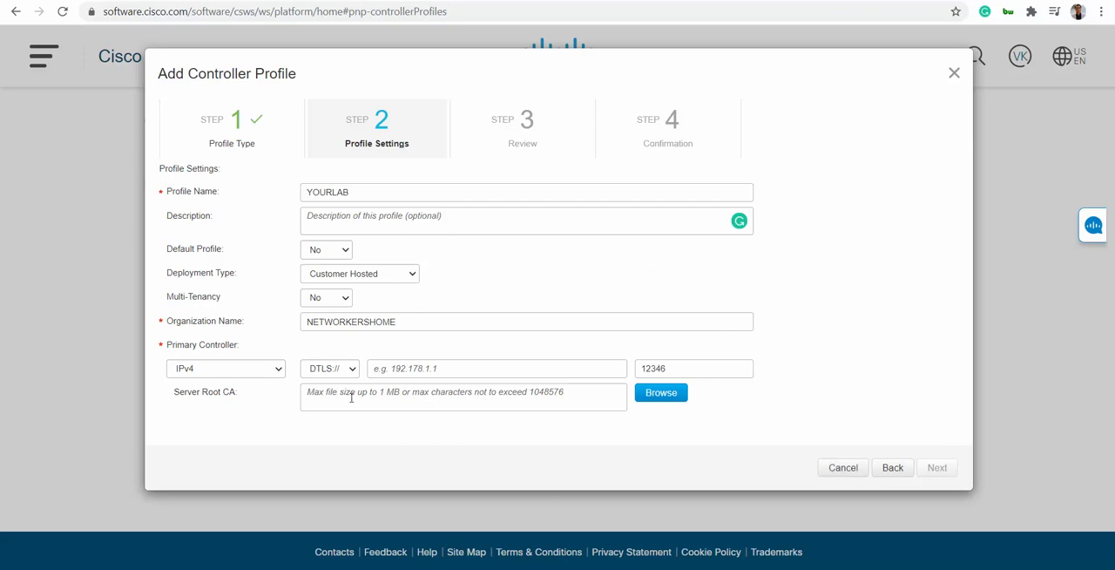
click(841, 467)
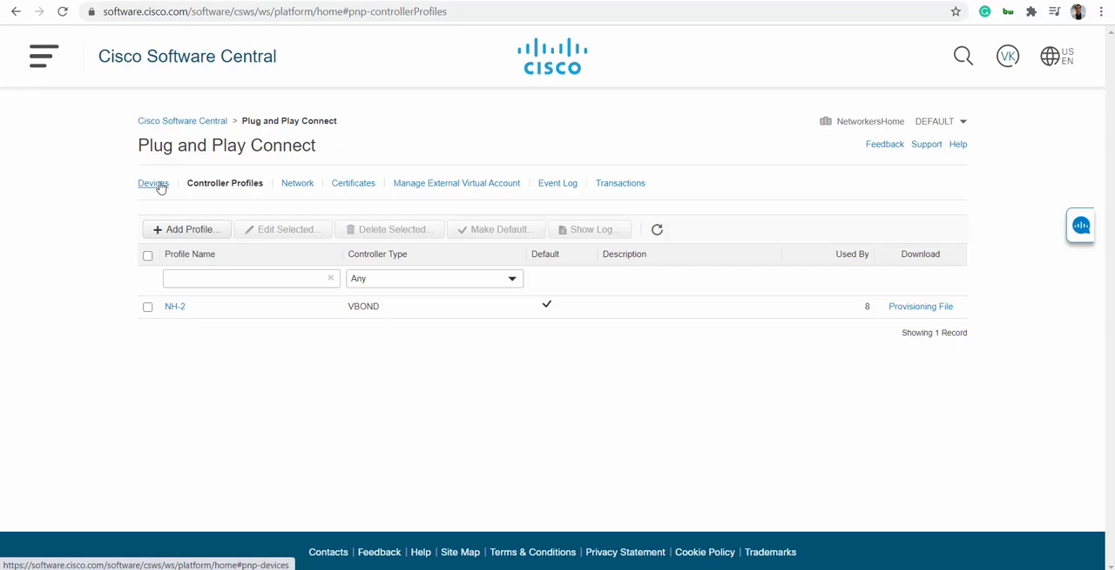
- Open the Devices list, start adding hardware devices, then back out
click(153, 183)
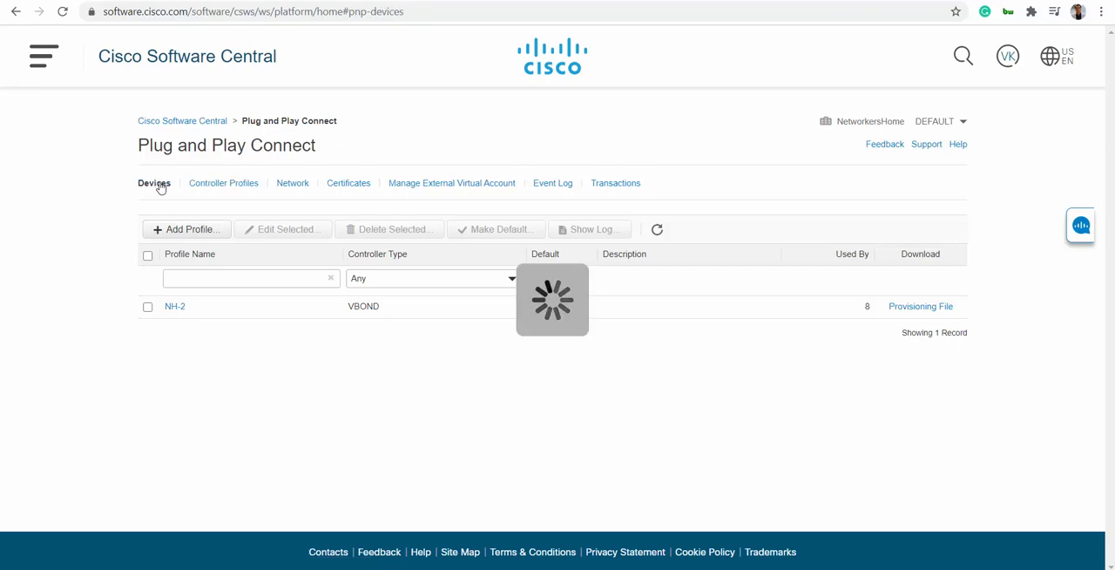
click(155, 183)
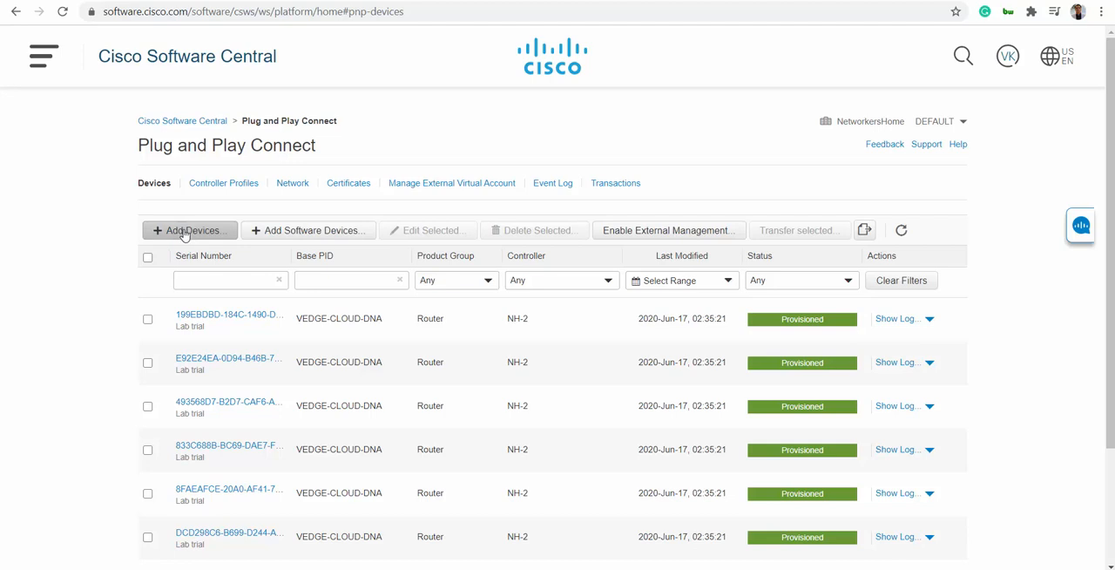
click(189, 230)
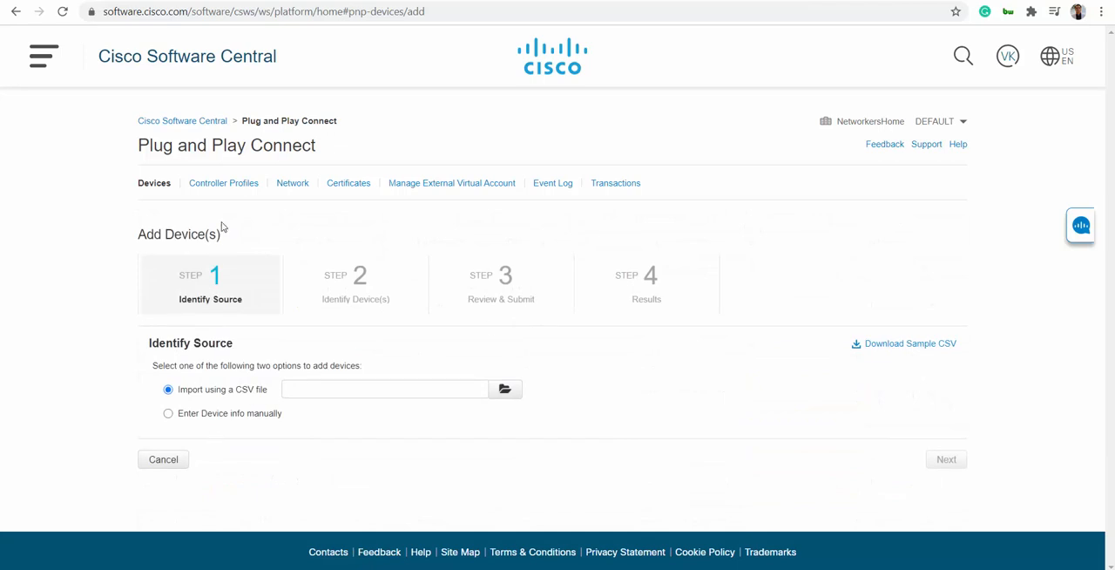
click(224, 182)
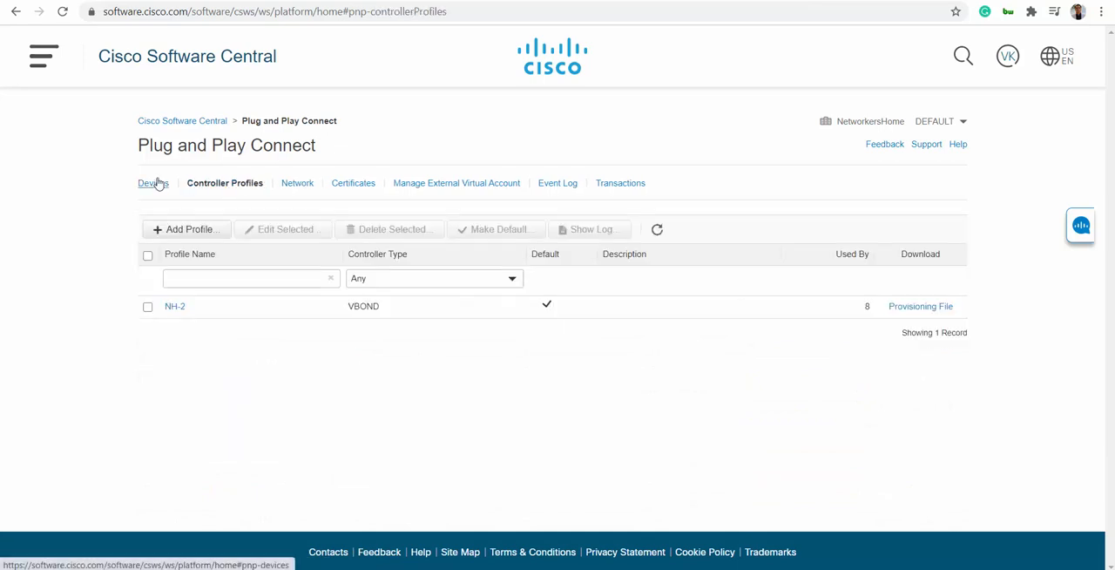
click(153, 183)
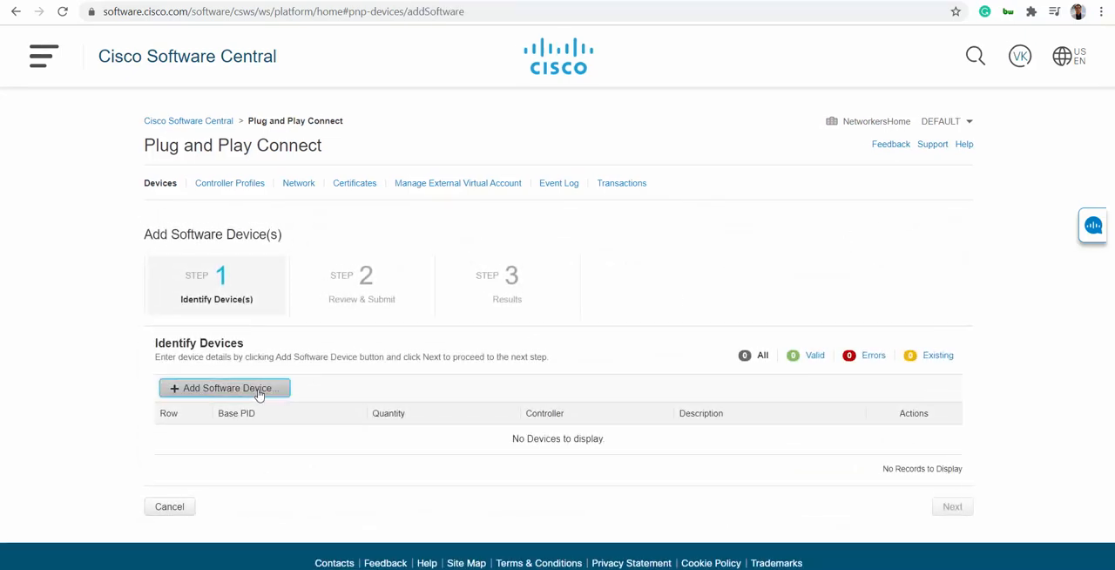
- Save a software device entry: VEDGE-CLOUD-DNA, quantity 15, controller profile NH-2
click(224, 388)
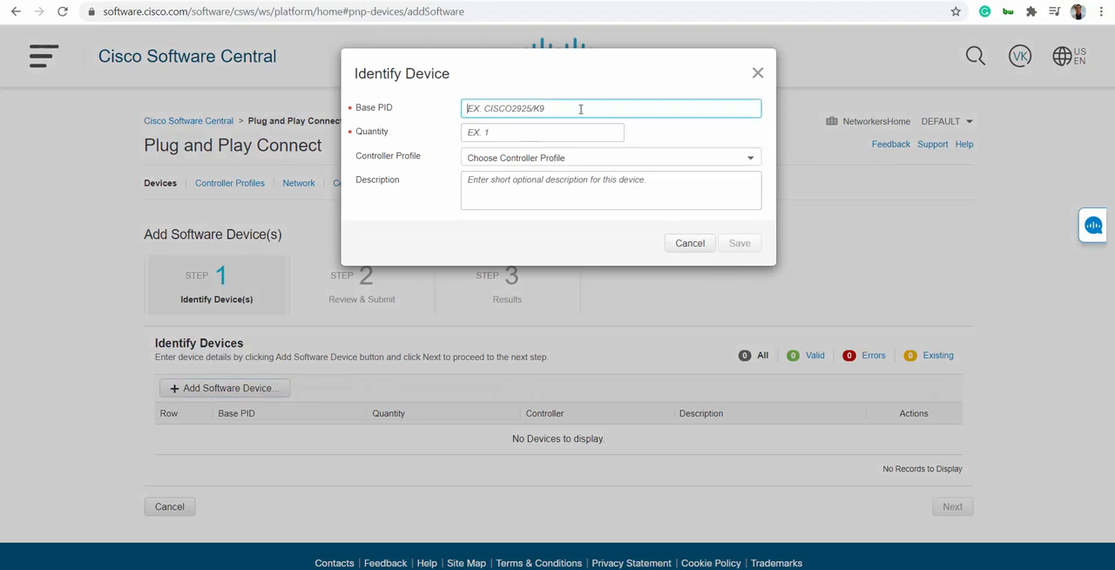
text(EVD)
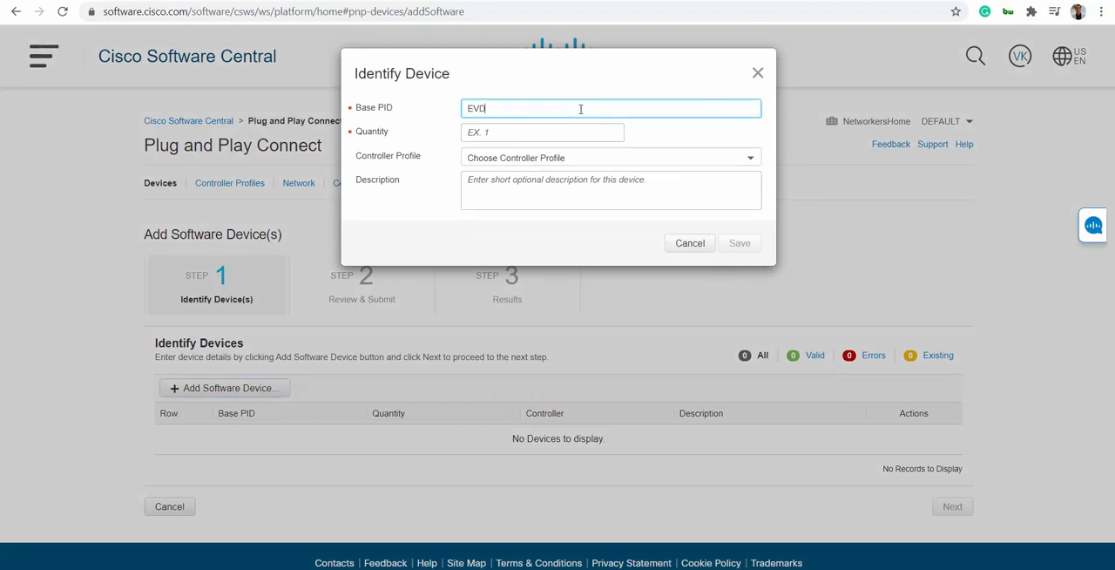
key(Backspace)
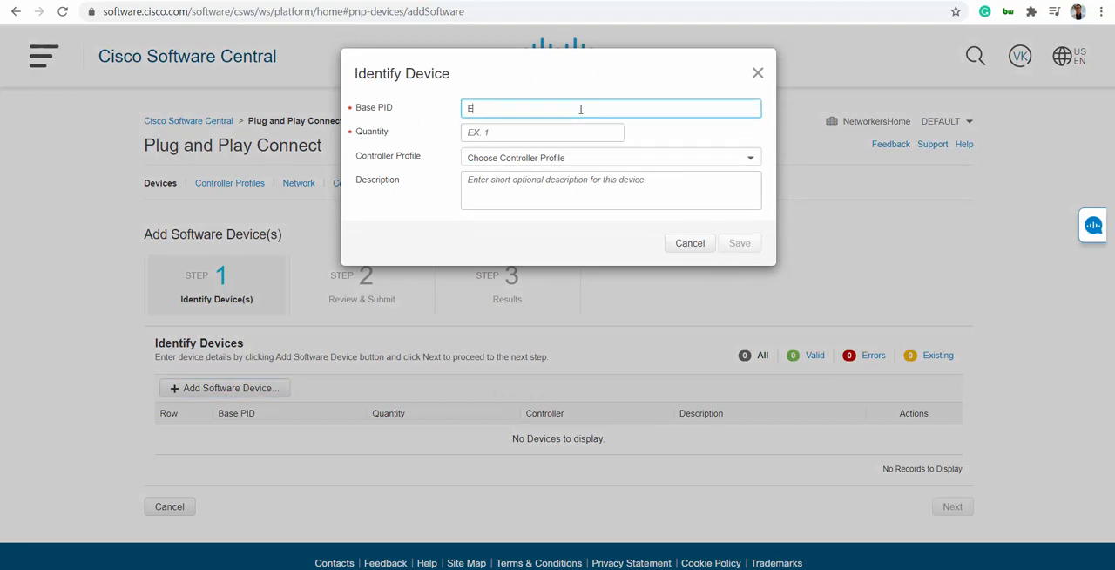
text(VE)
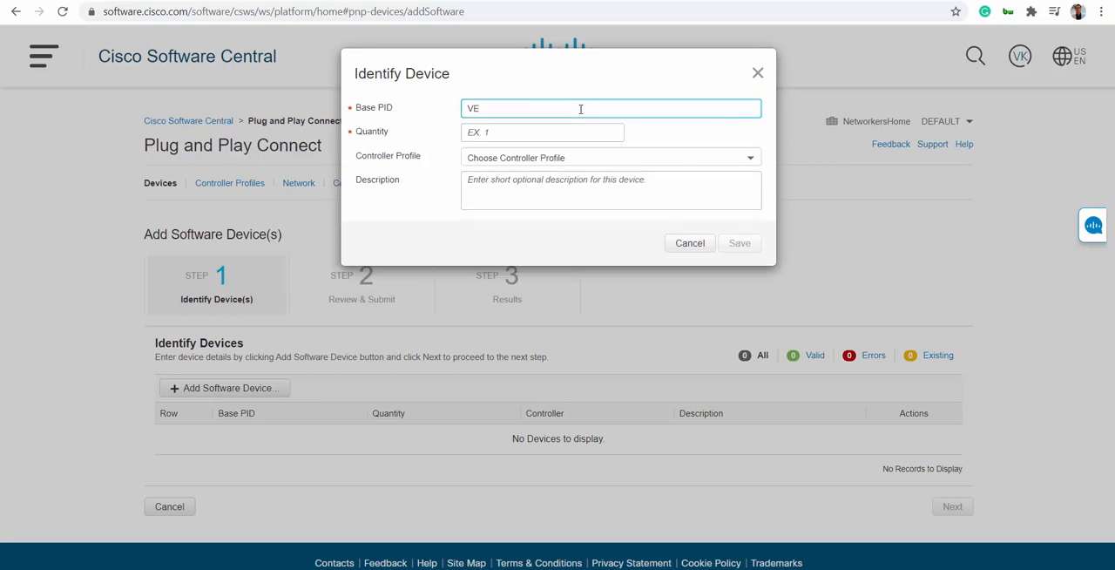
text(DGE-CLOUD-DNA)
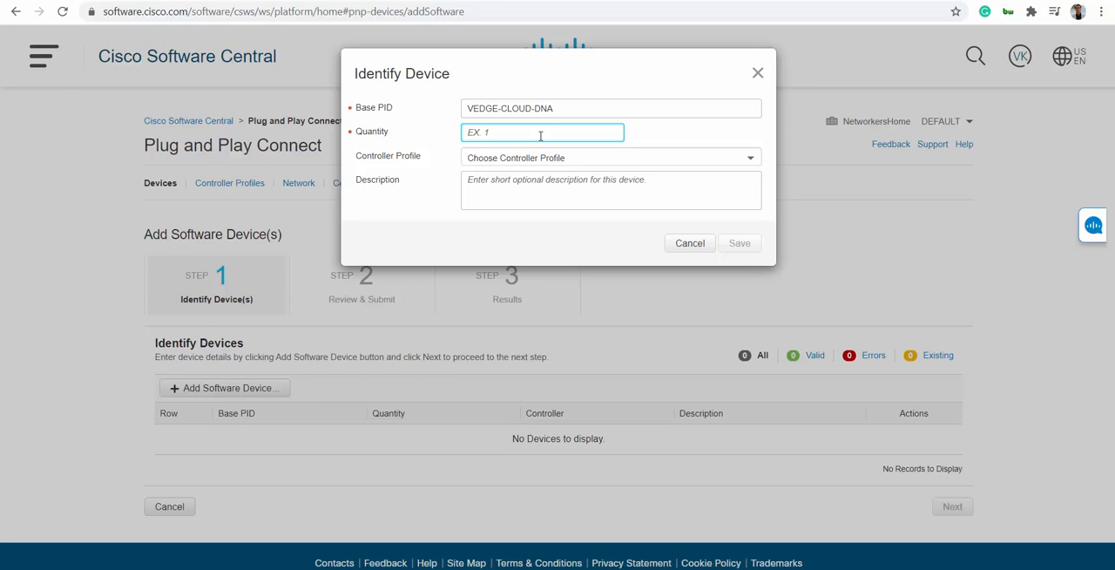
text(15)
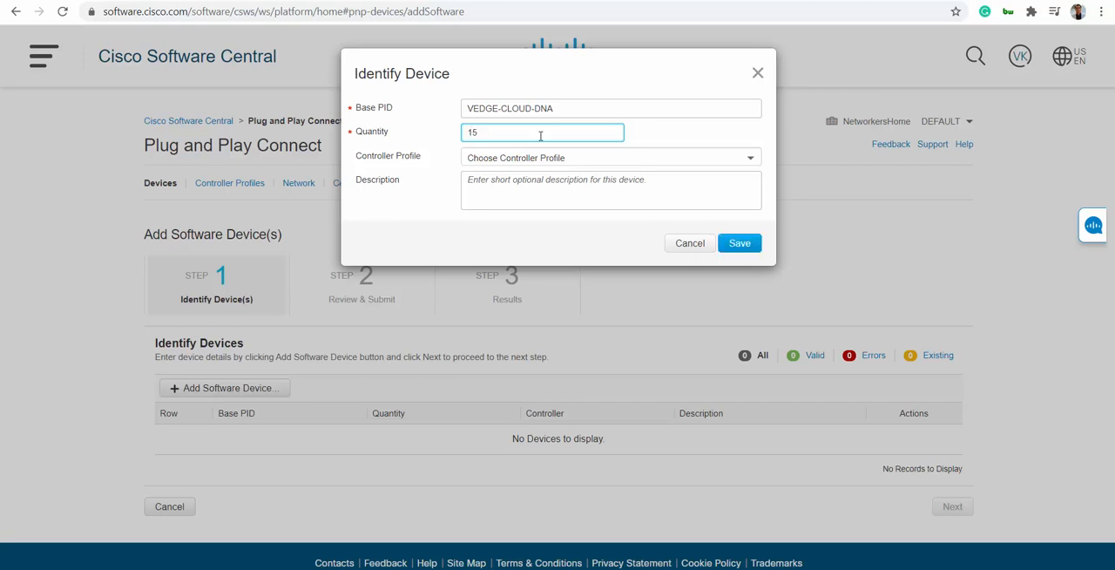
click(610, 157)
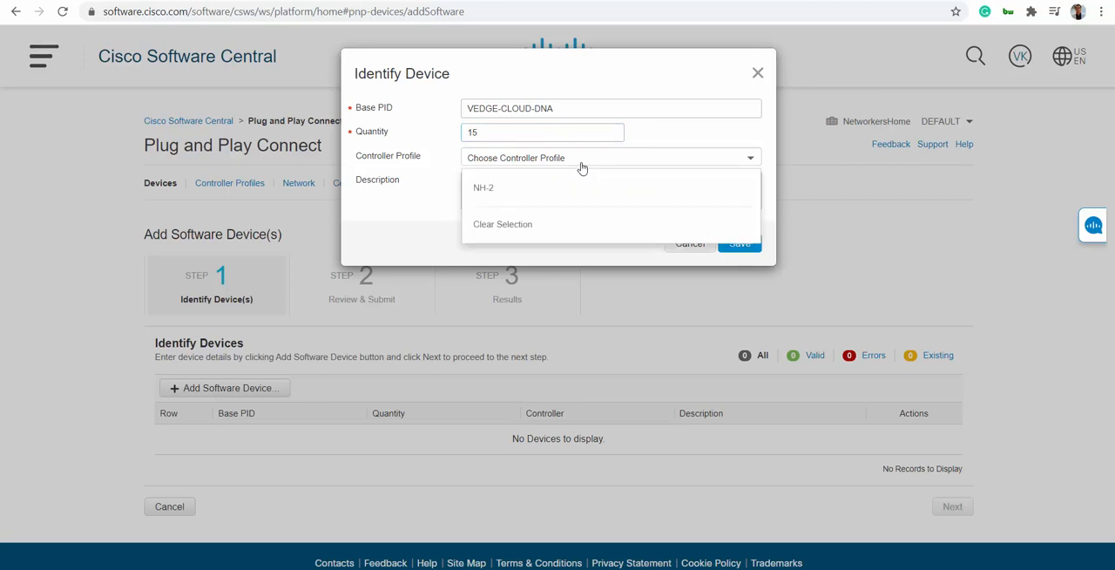
mouse_move(495, 189)
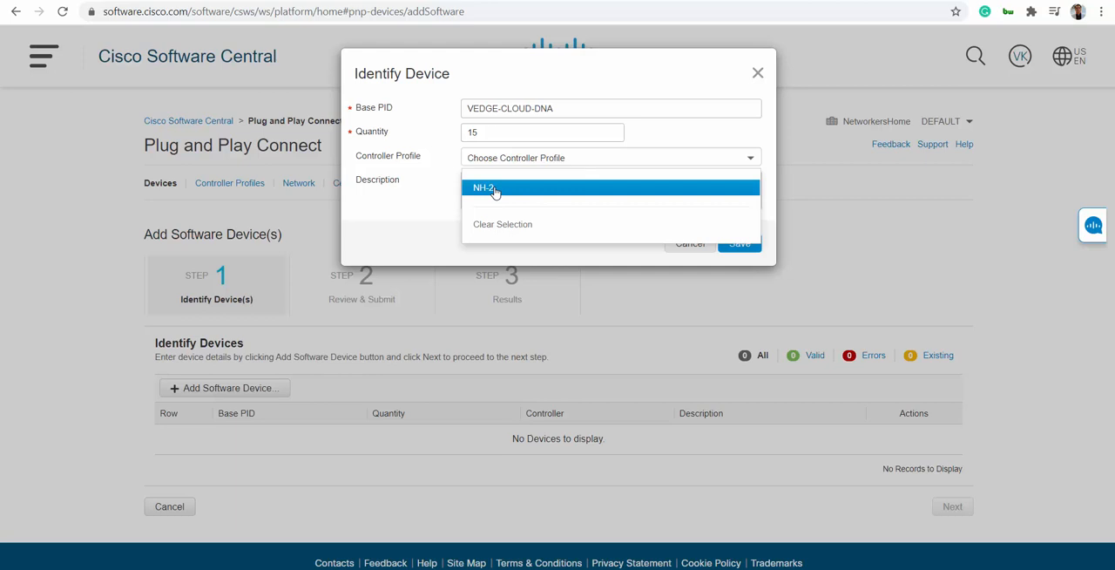
click(484, 187)
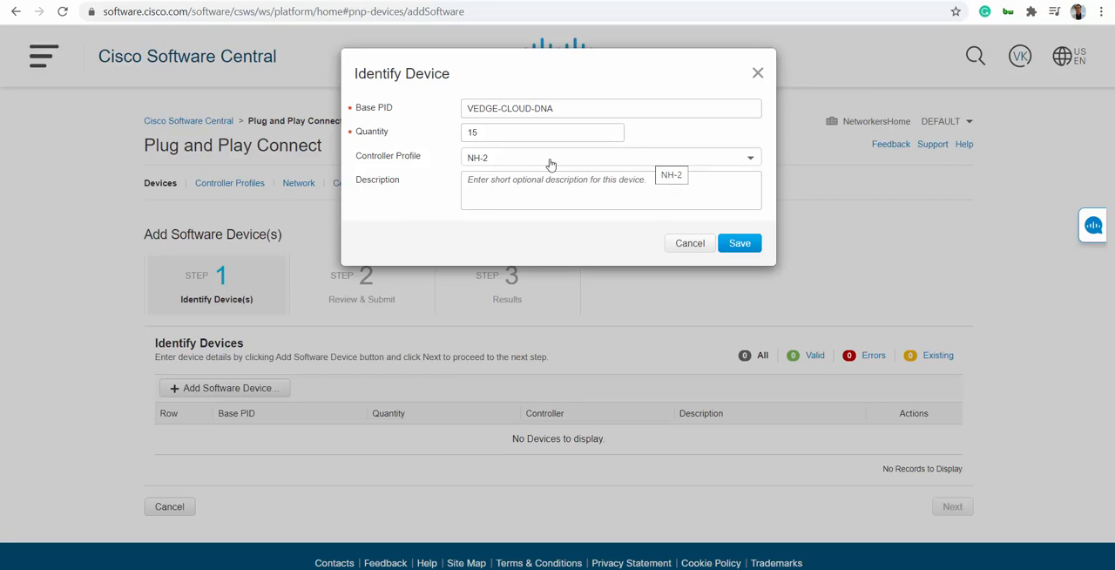
click(609, 190)
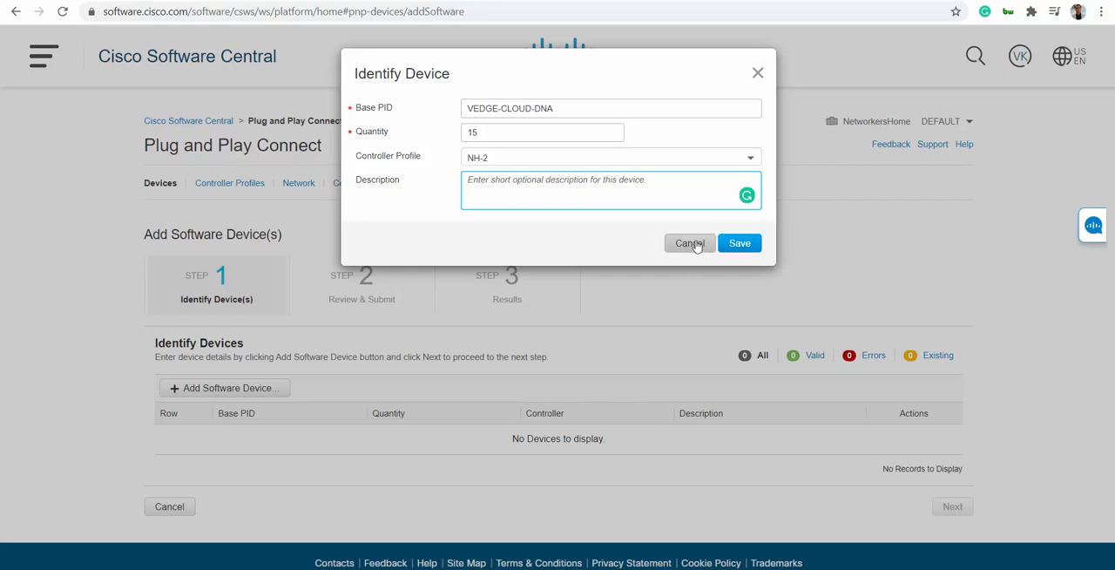
click(739, 243)
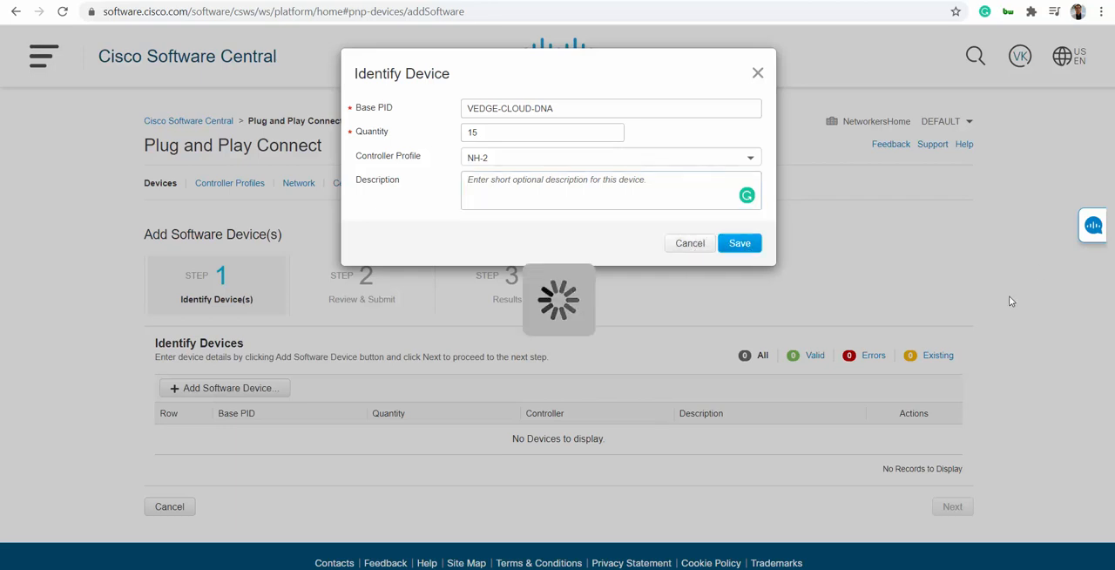
click(738, 243)
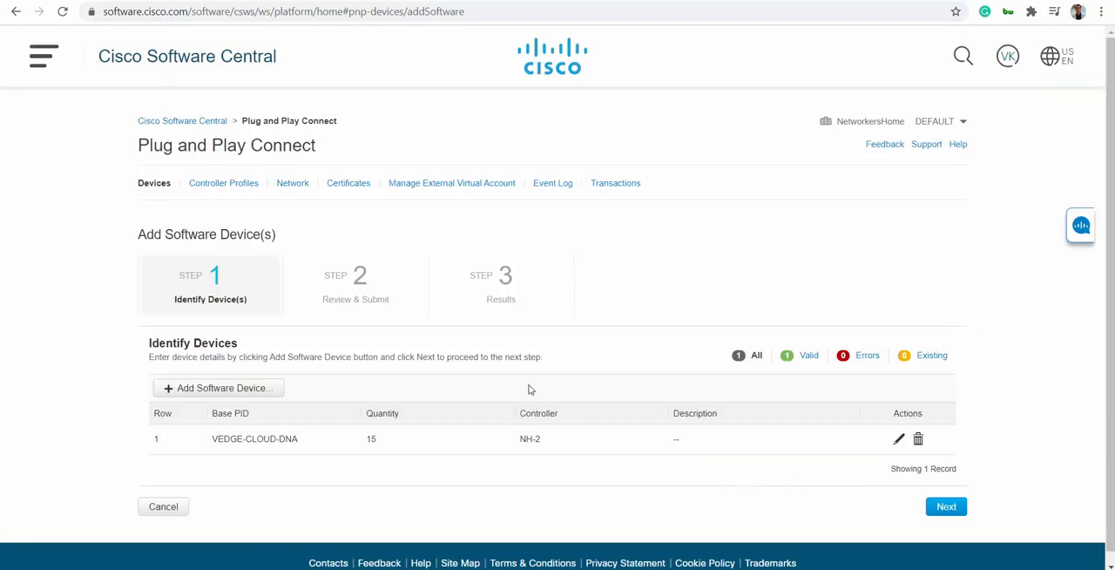
- Save a second software device entry: CSR1KV, quantity 4, controller profile NH-2
click(217, 388)
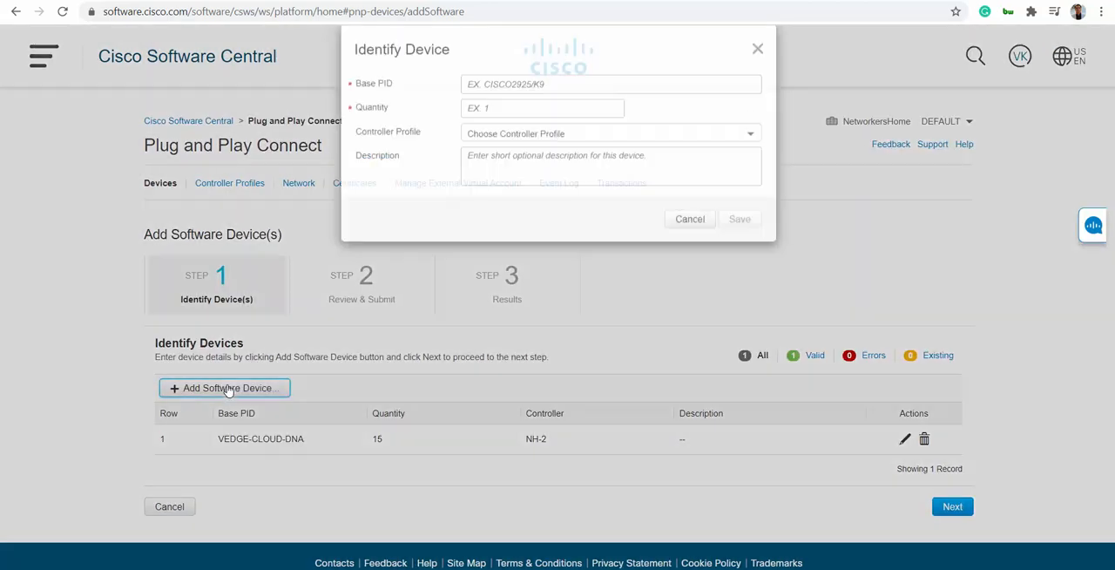
click(610, 107)
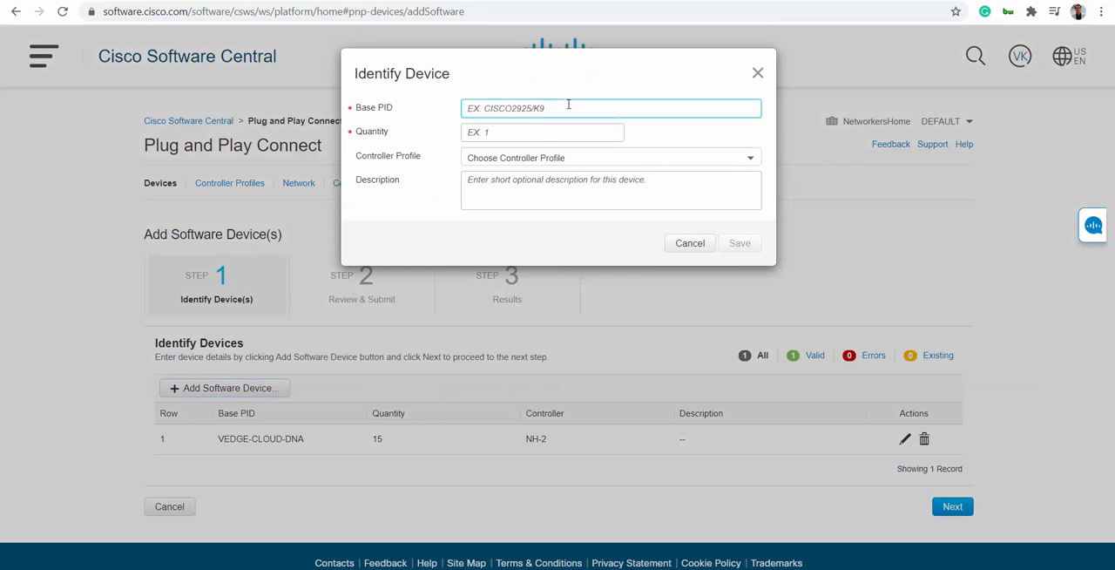
text(CSR1KV)
click(543, 132)
text(4)
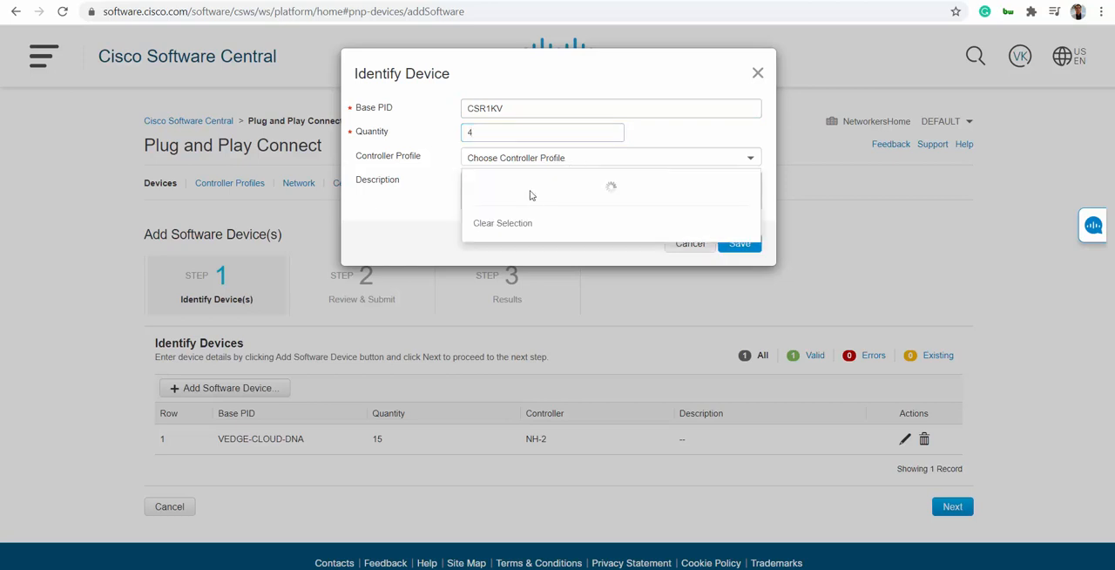
click(610, 186)
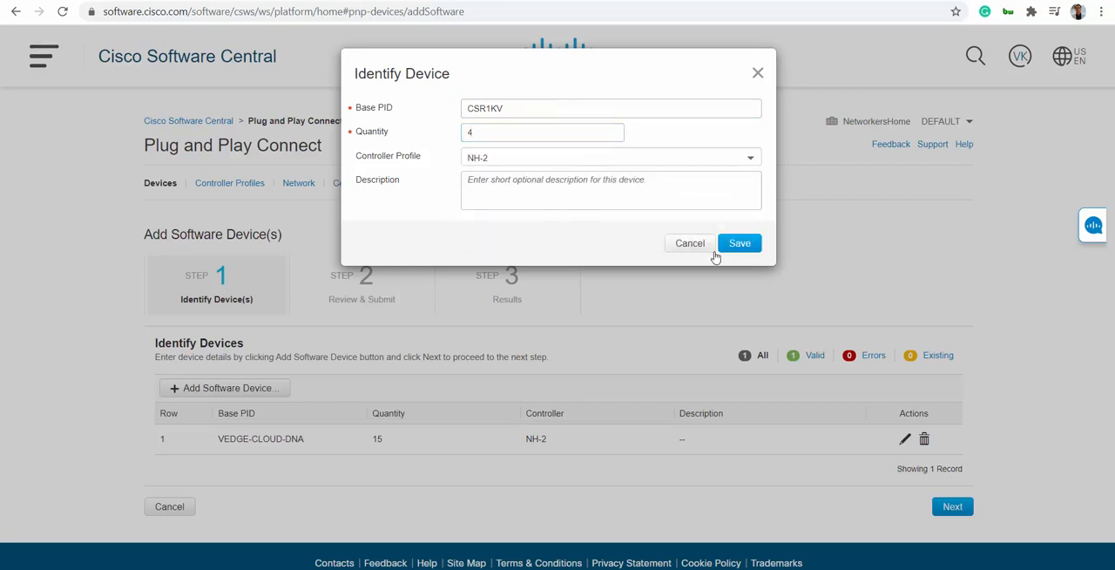
click(739, 243)
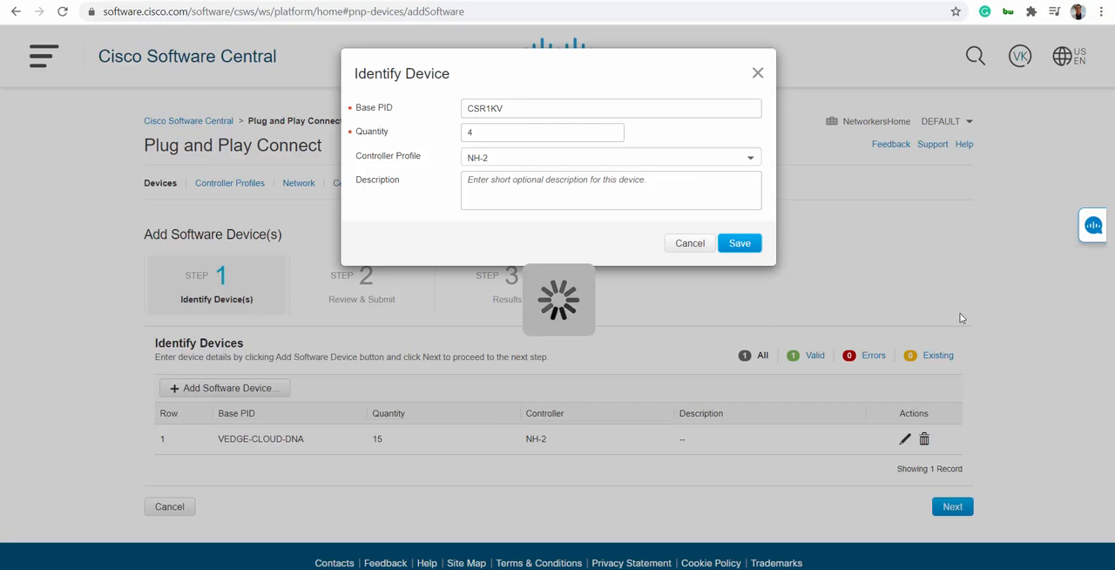
click(739, 242)
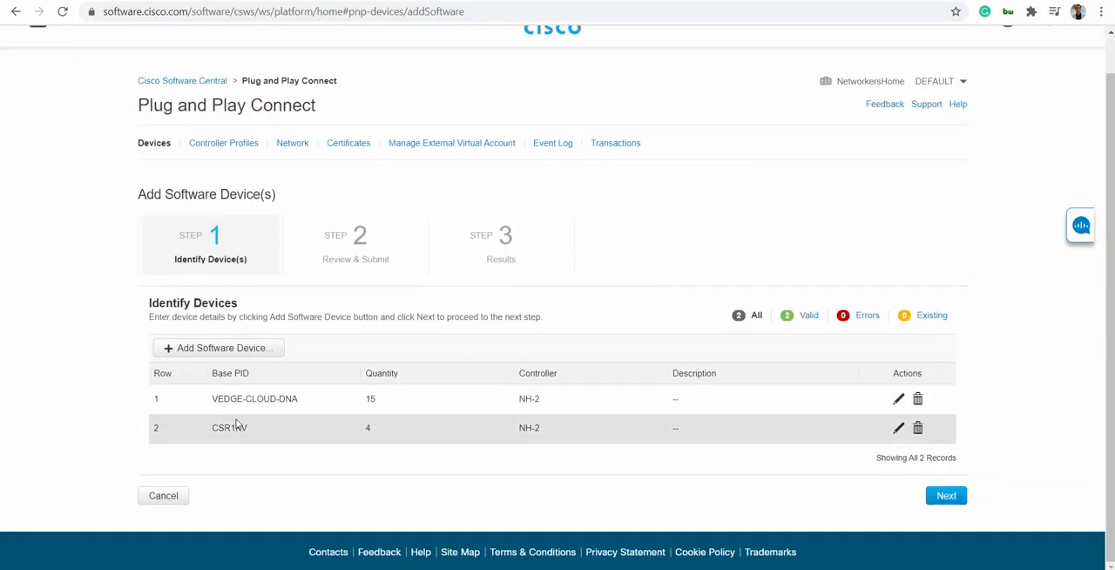
mouse_move(255, 398)
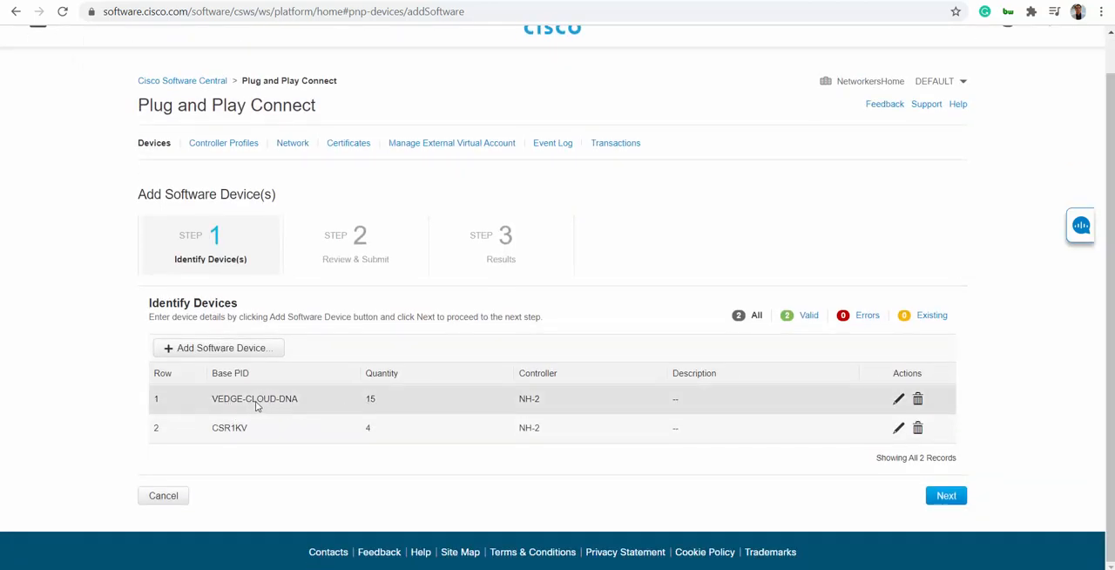
mouse_move(231, 434)
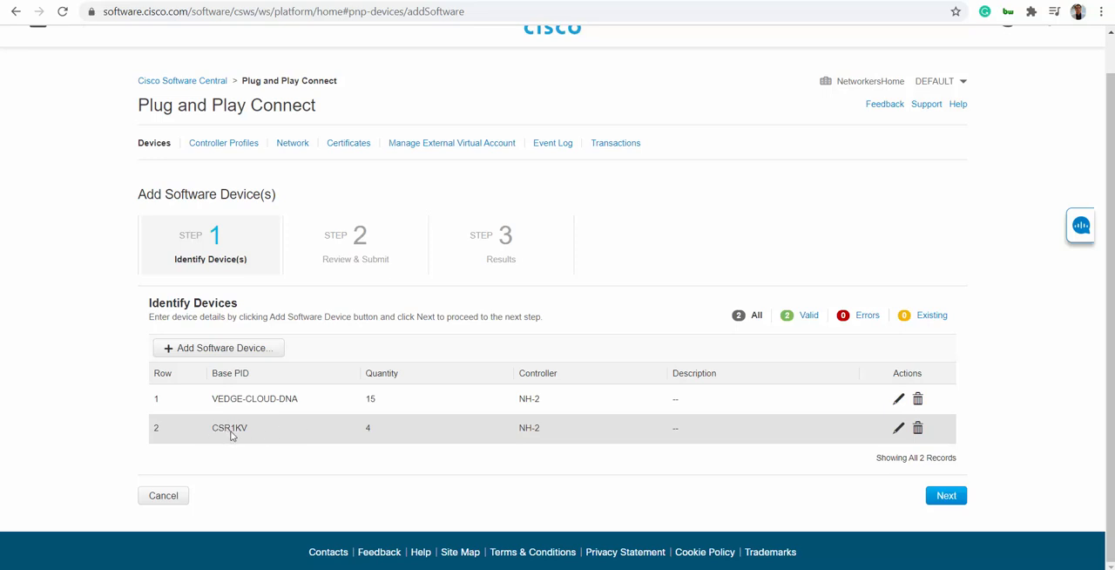
mouse_move(945, 494)
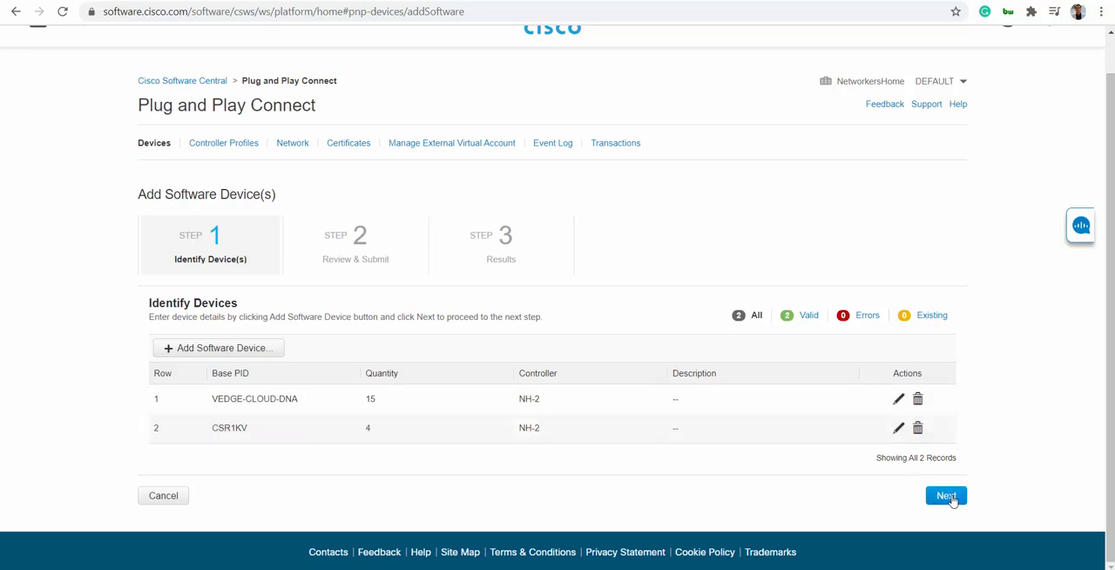
- Review and submit the CSR1KV and VEDGE-CLOUD-DNA entries, then finish on Results
click(945, 494)
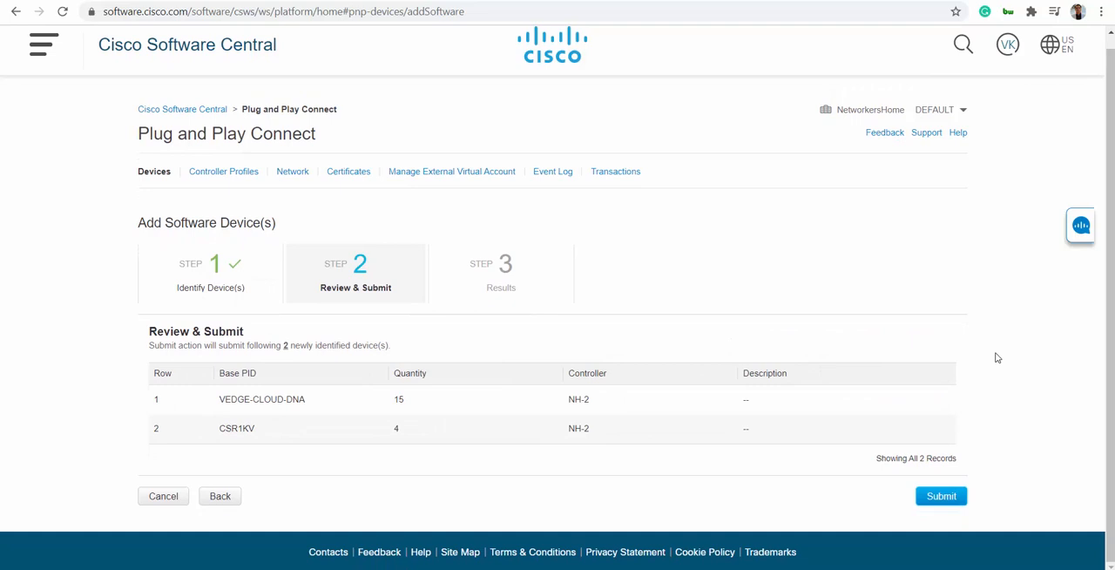
click(940, 496)
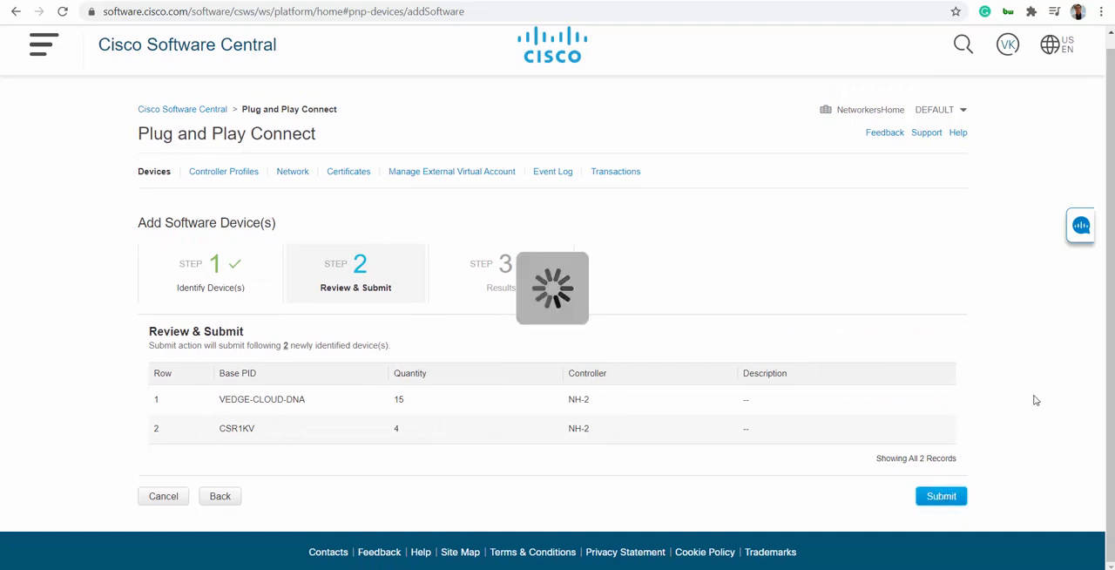
click(940, 495)
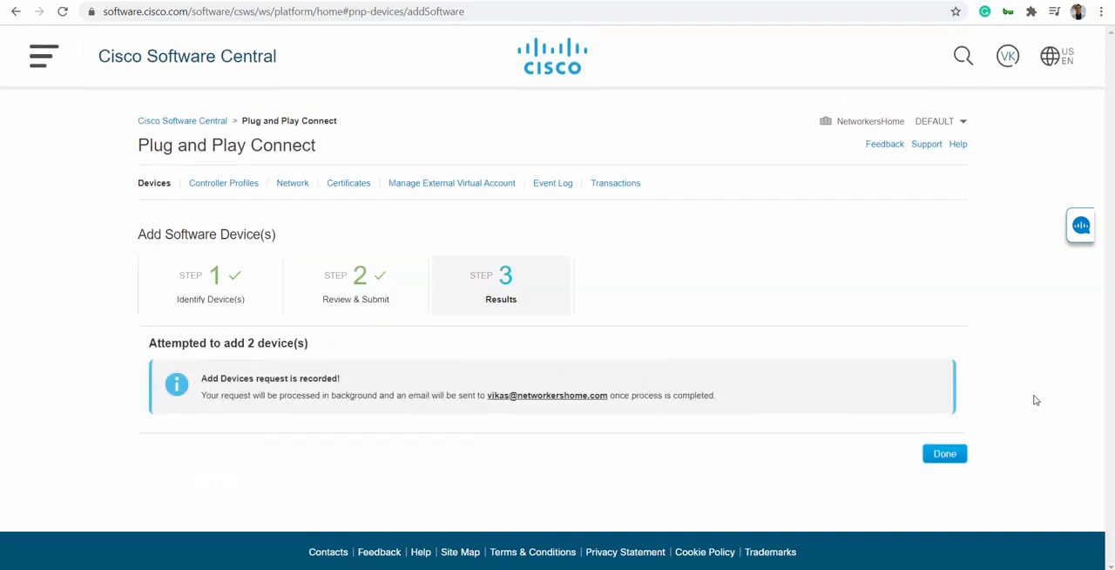
mouse_move(421, 372)
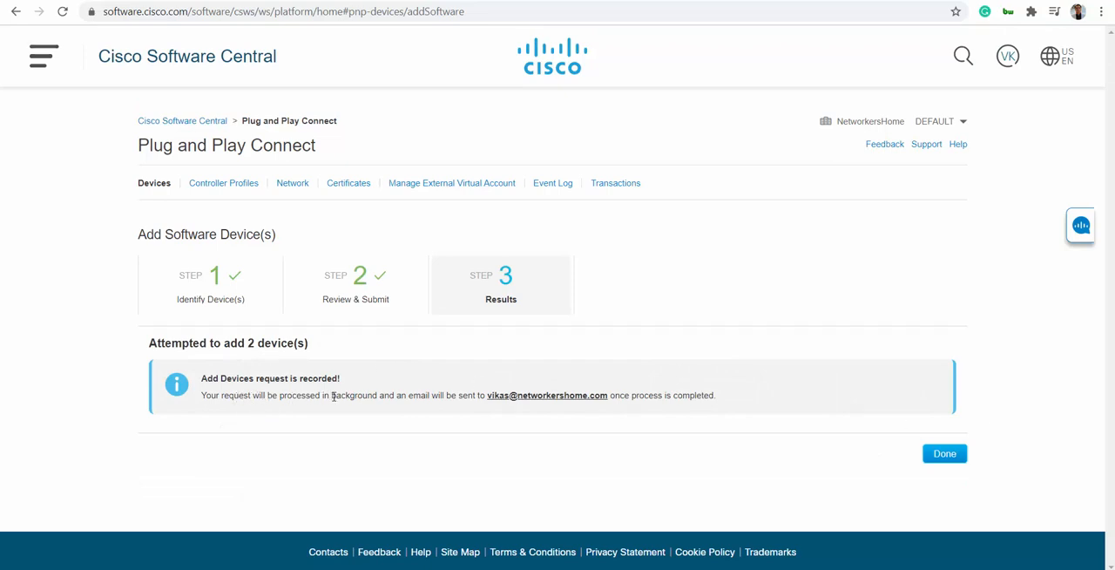
mouse_move(635, 408)
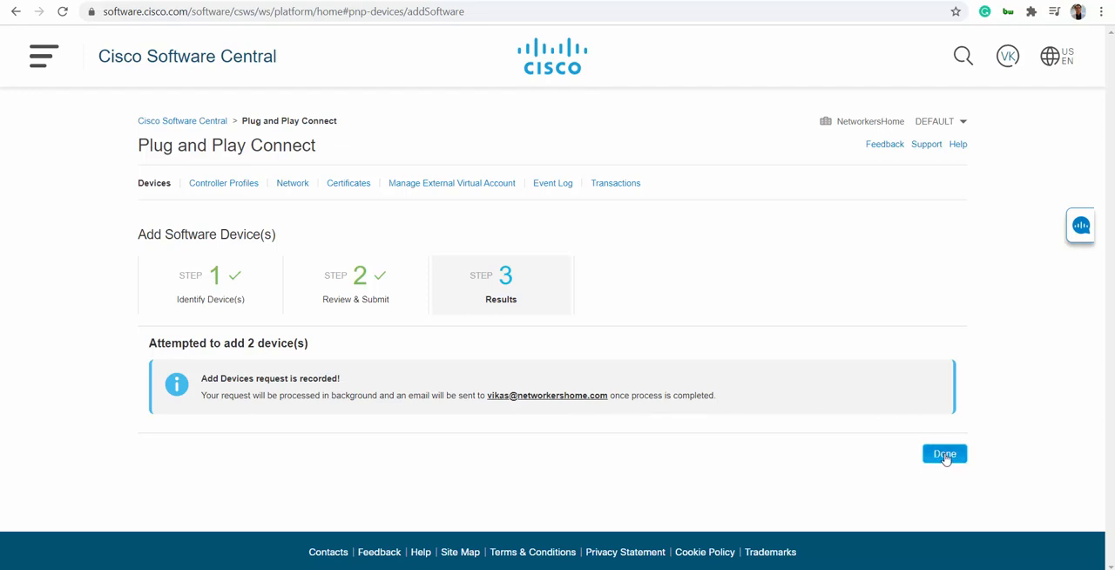
click(945, 454)
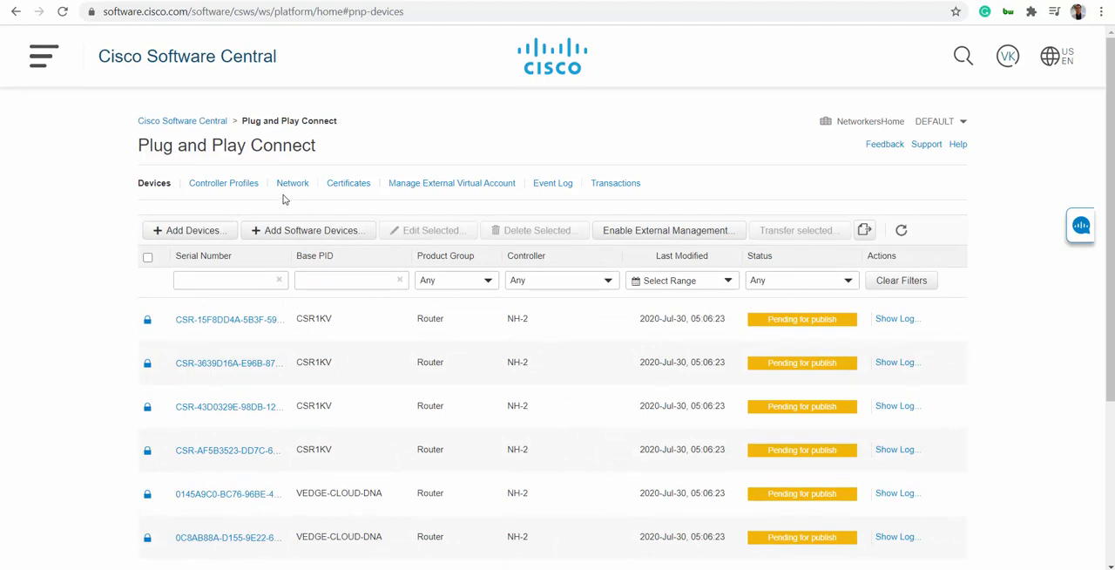
mouse_move(182, 120)
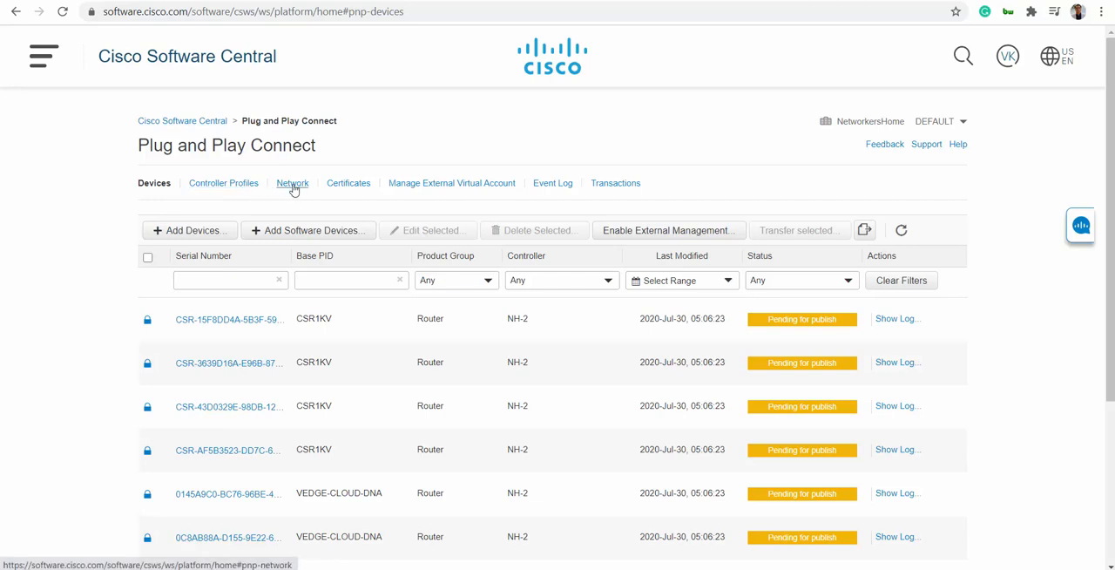
- Return to Controller Profiles and view, then close, the NH-2 profile details
click(292, 183)
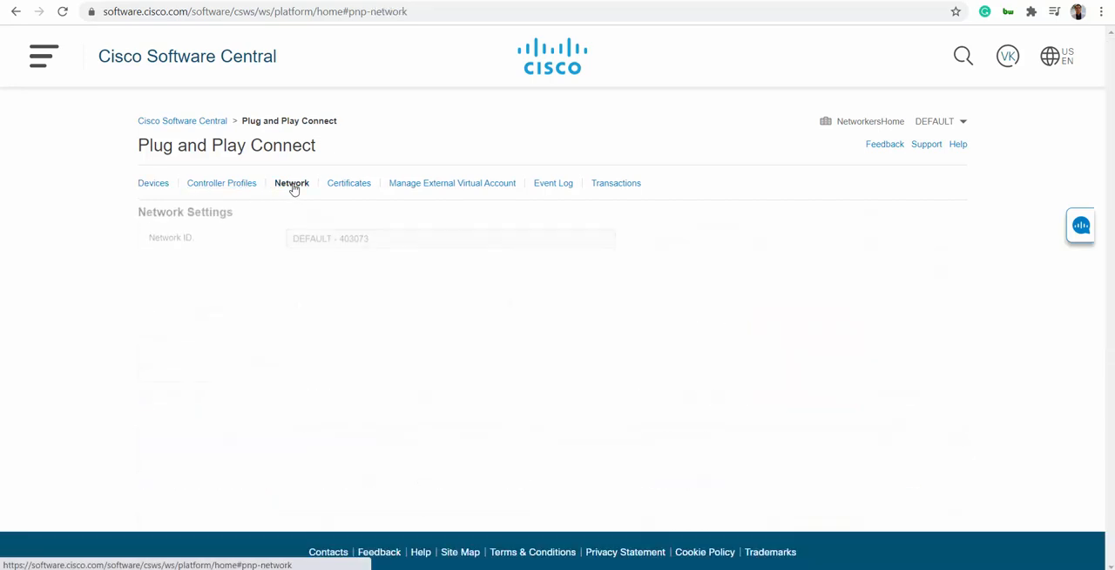
click(153, 183)
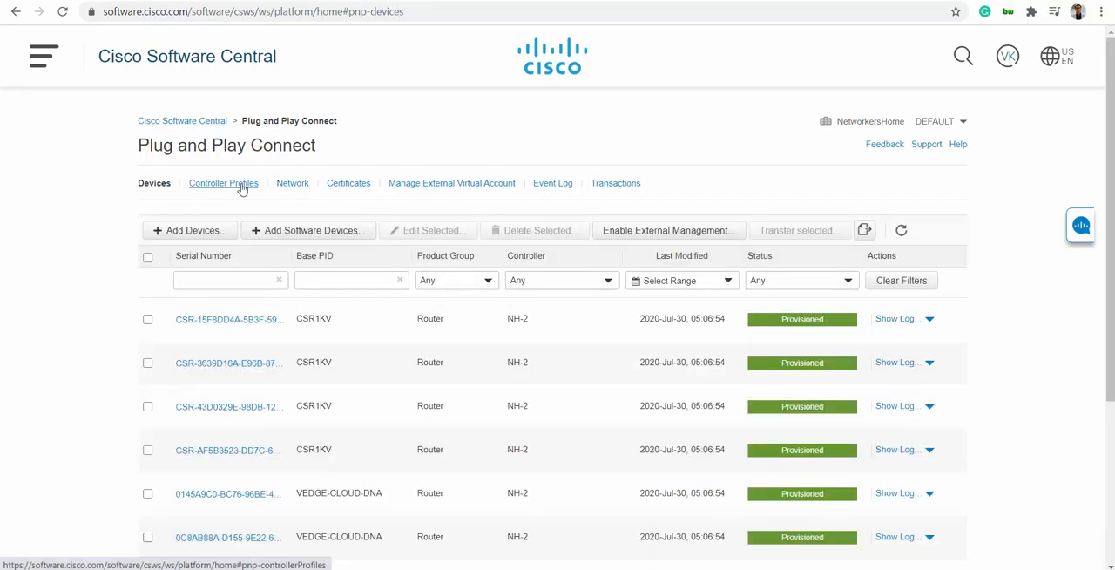
click(224, 183)
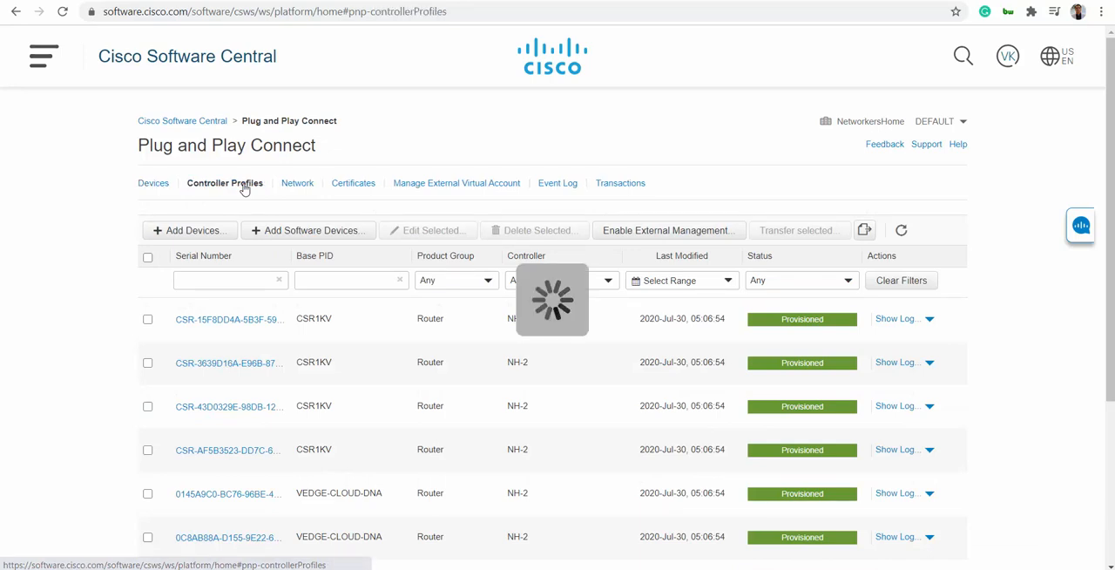
click(225, 183)
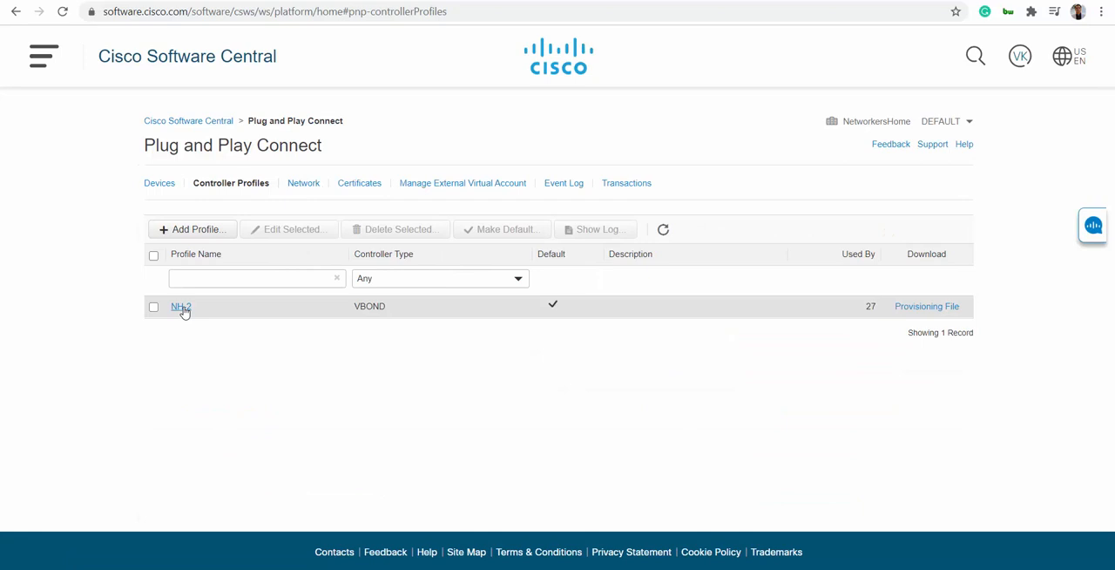
click(180, 306)
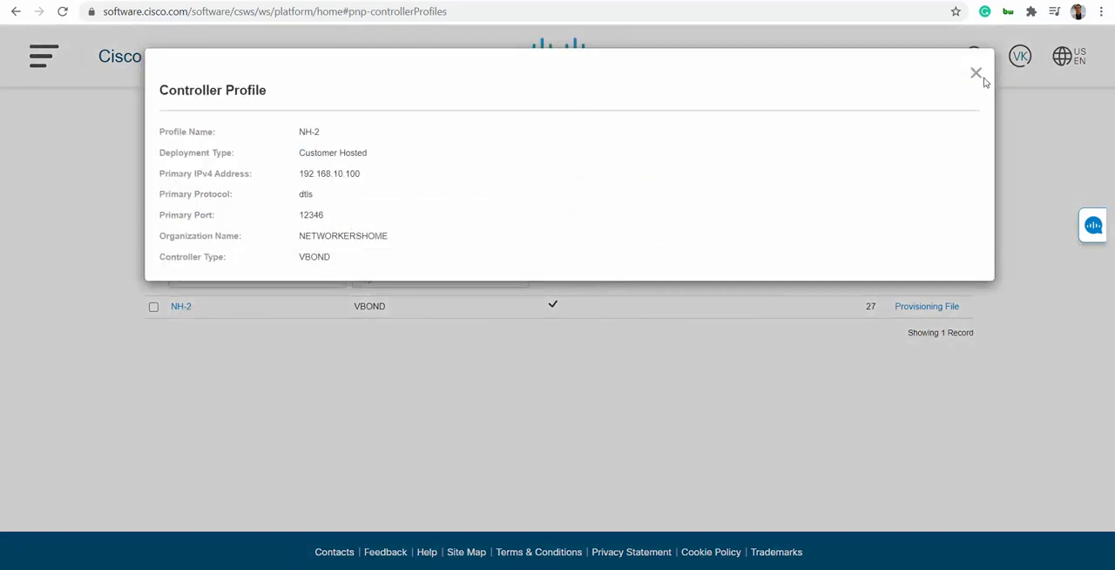
click(976, 73)
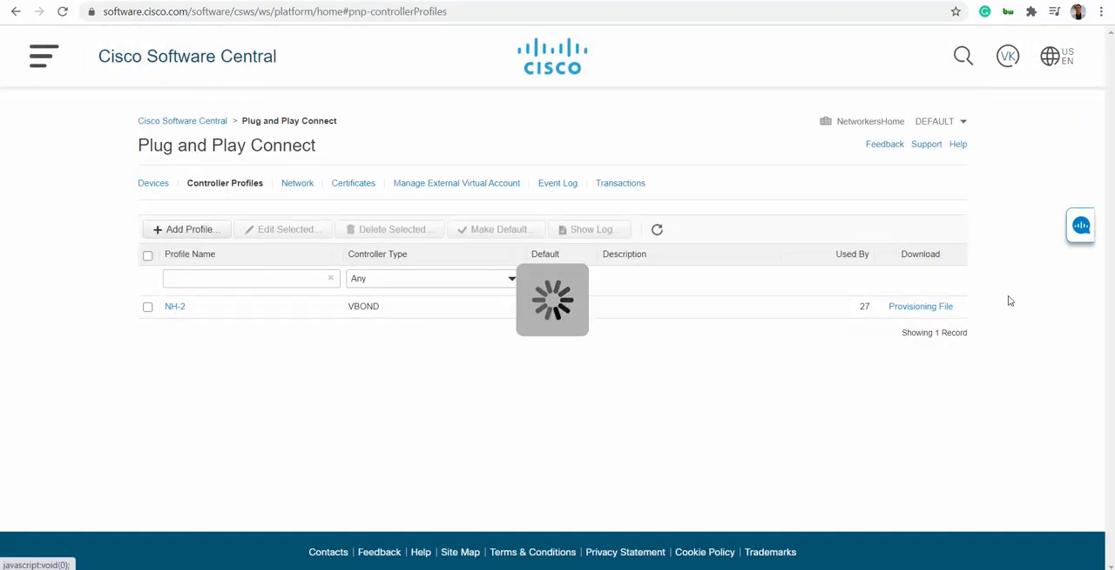
click(920, 306)
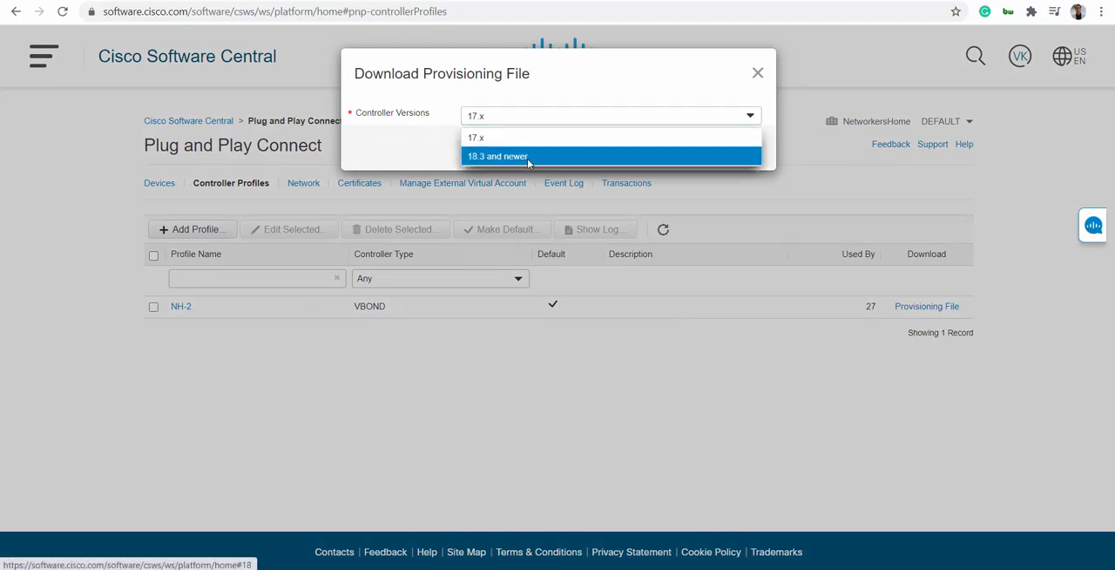
mouse_move(487, 161)
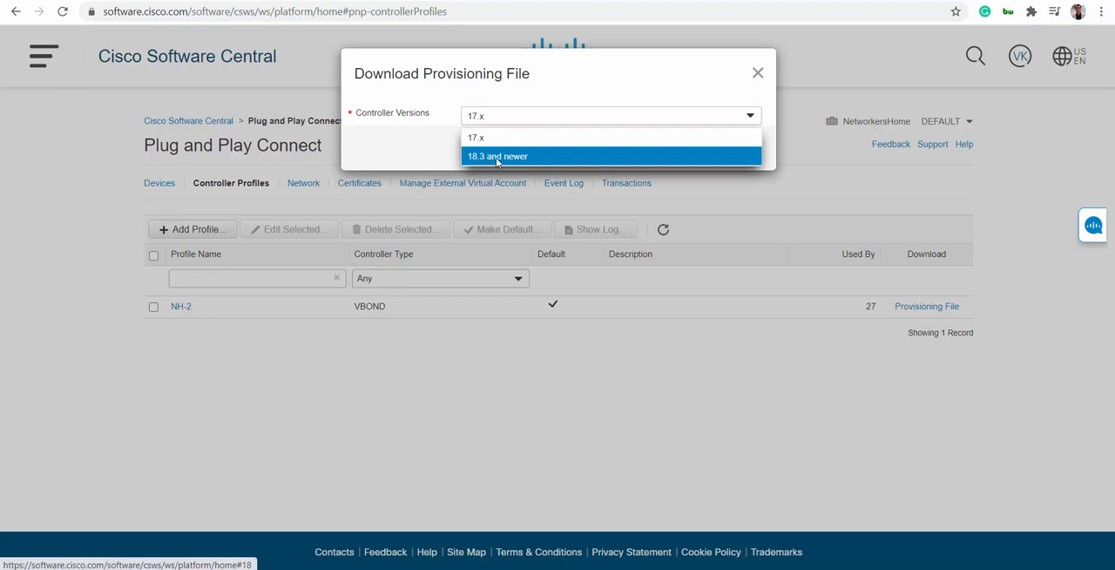
mouse_move(505, 161)
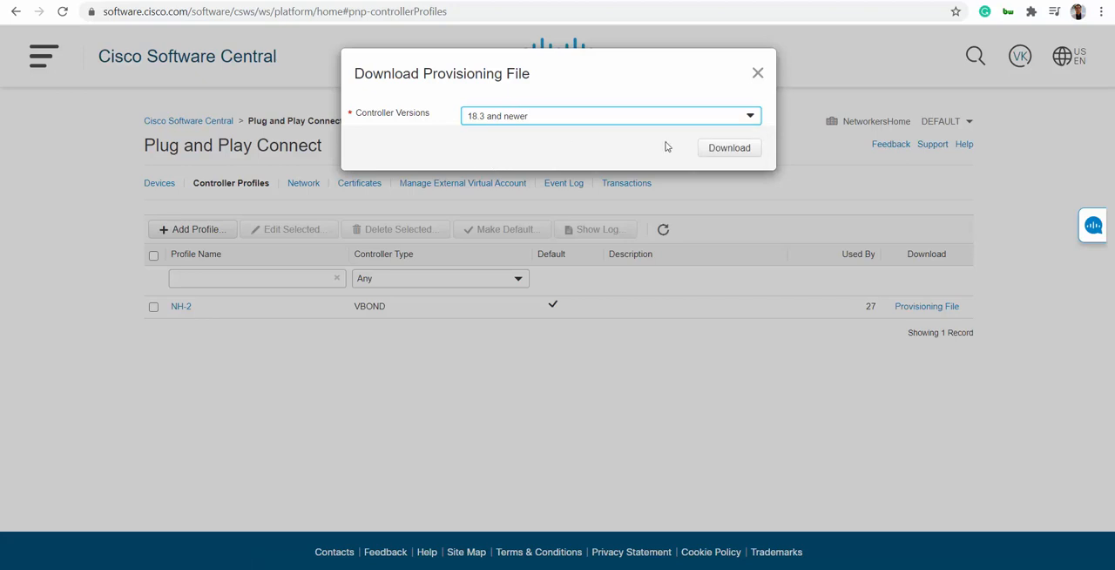
- Download NH-2's serialFile.viptela for controller versions 18.3 and newer, then go back to Devices
click(729, 147)
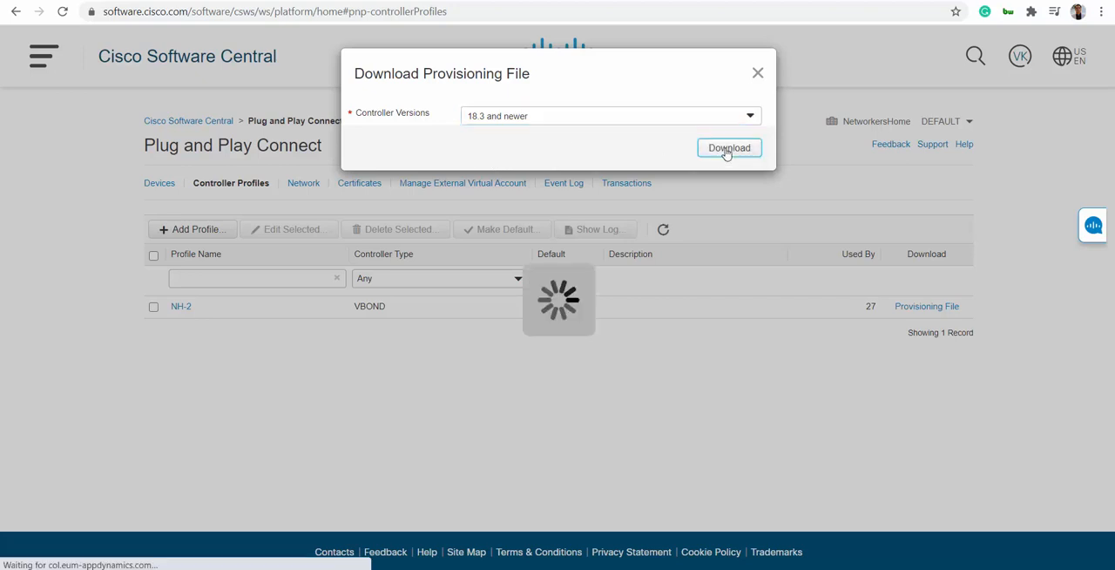
click(729, 147)
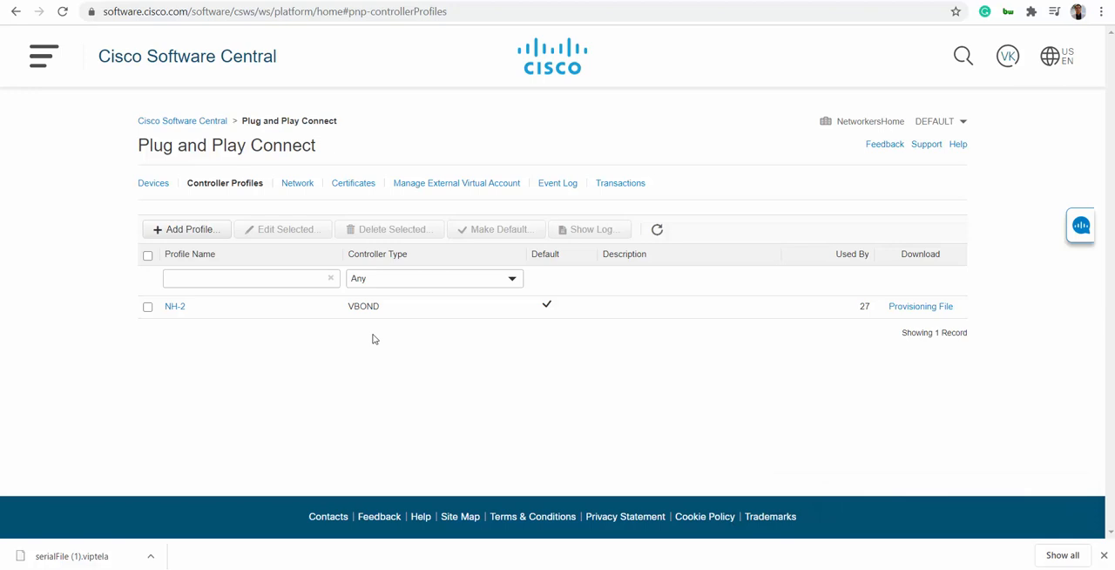
click(153, 183)
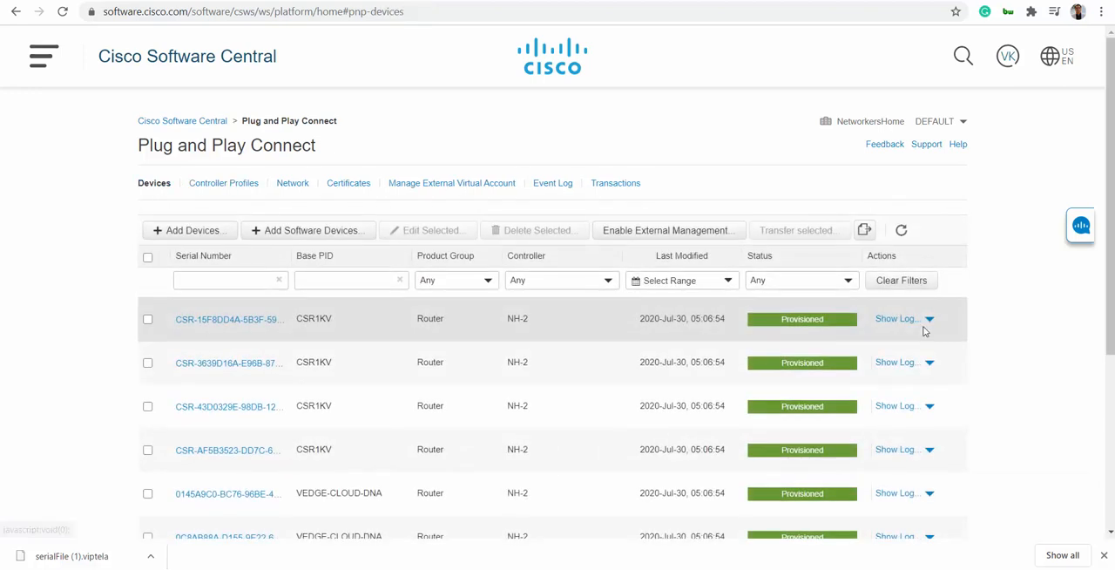
mouse_move(931, 327)
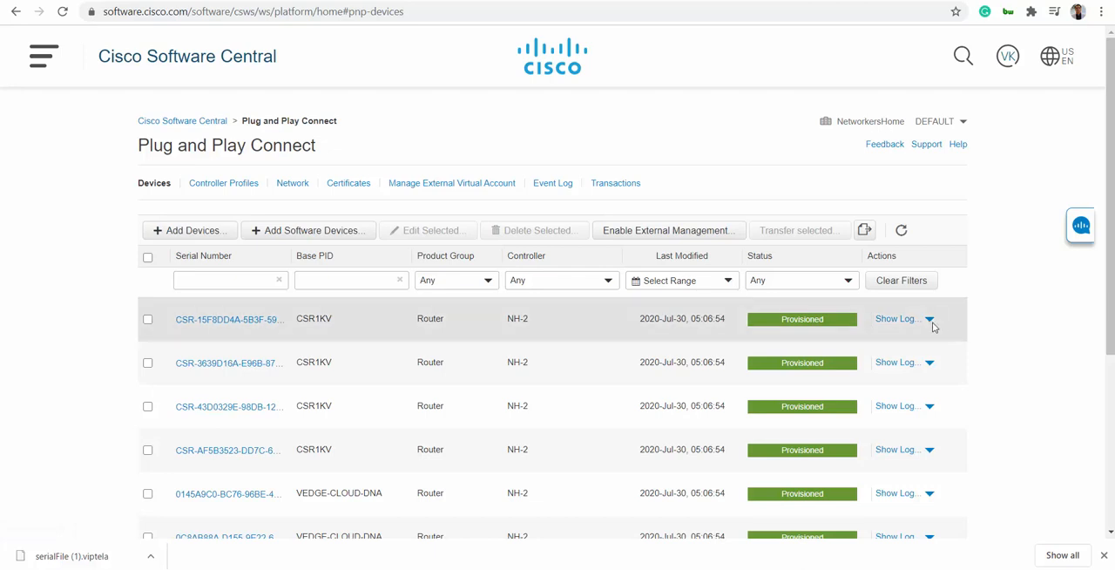
mouse_move(896, 319)
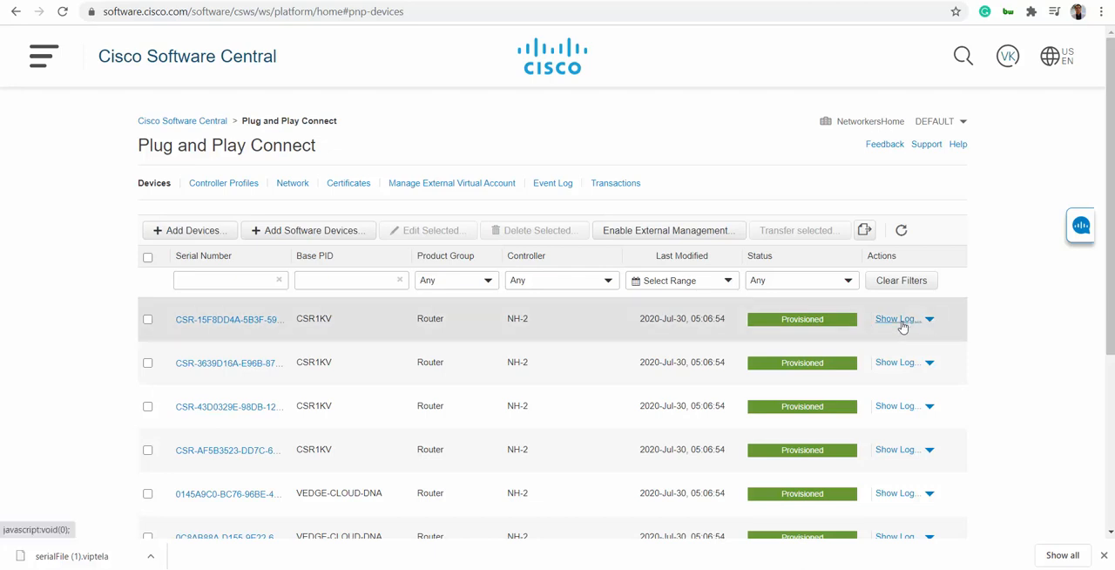
- Show the log for CSR1KV device CSR-15F8DD4A
click(896, 319)
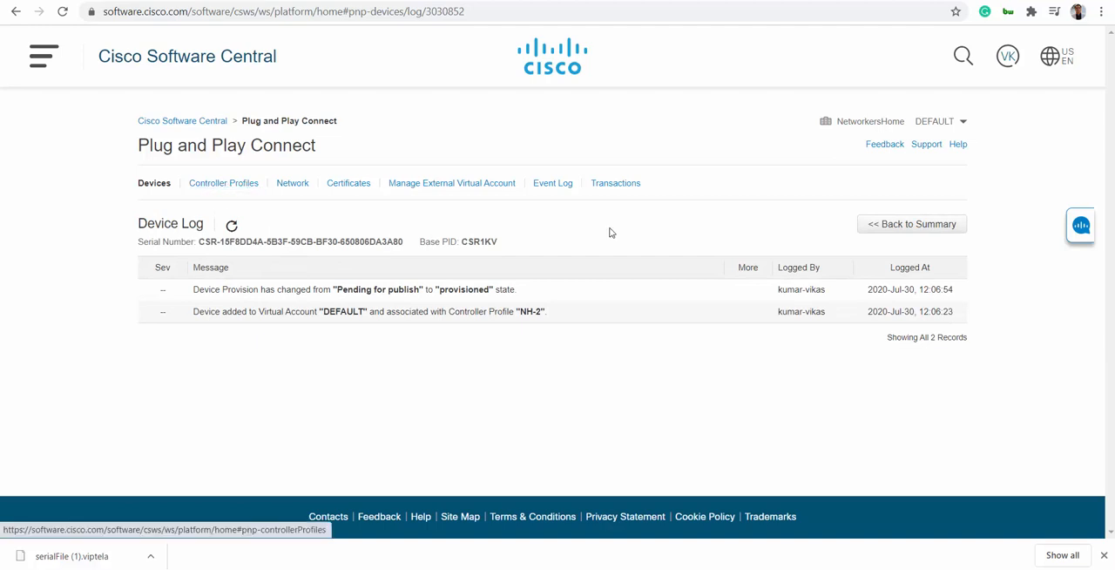
mouse_move(479, 415)
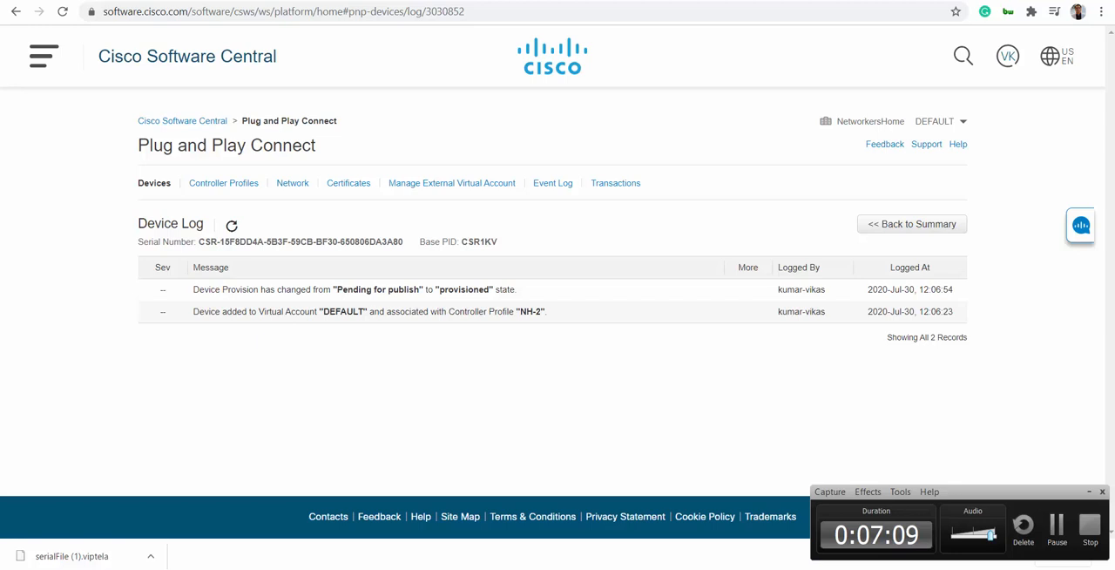
mouse_move(975, 403)
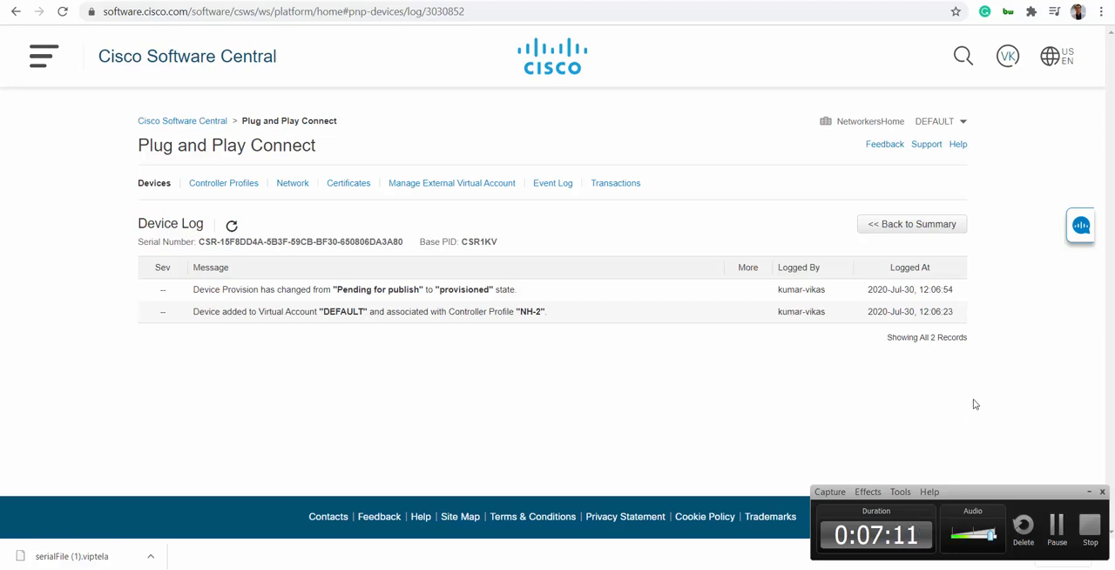